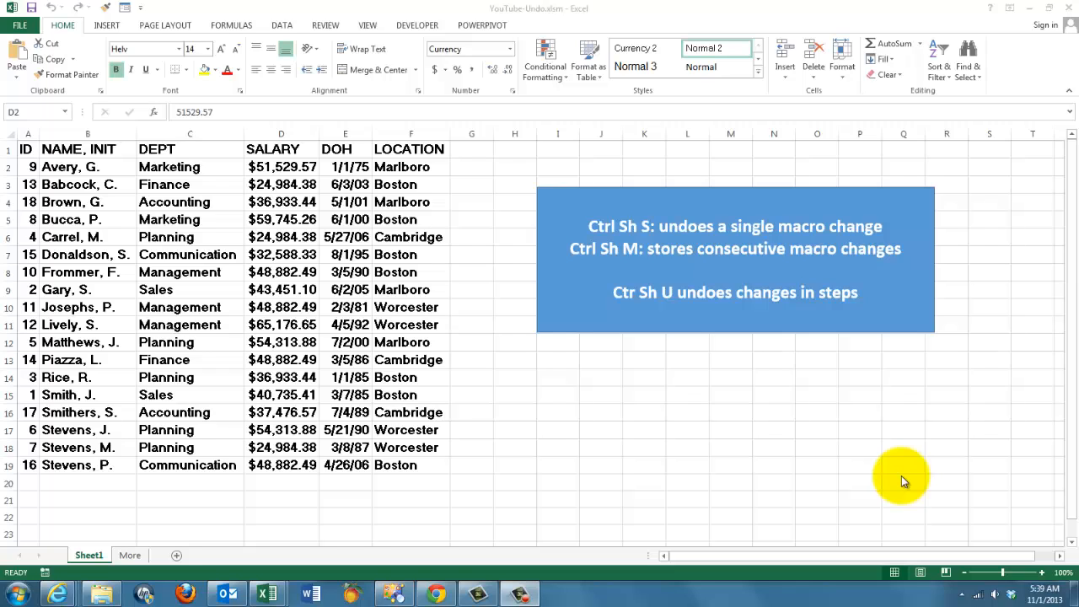
{"action": "mouse_move", "coordinate": [216, 246]}
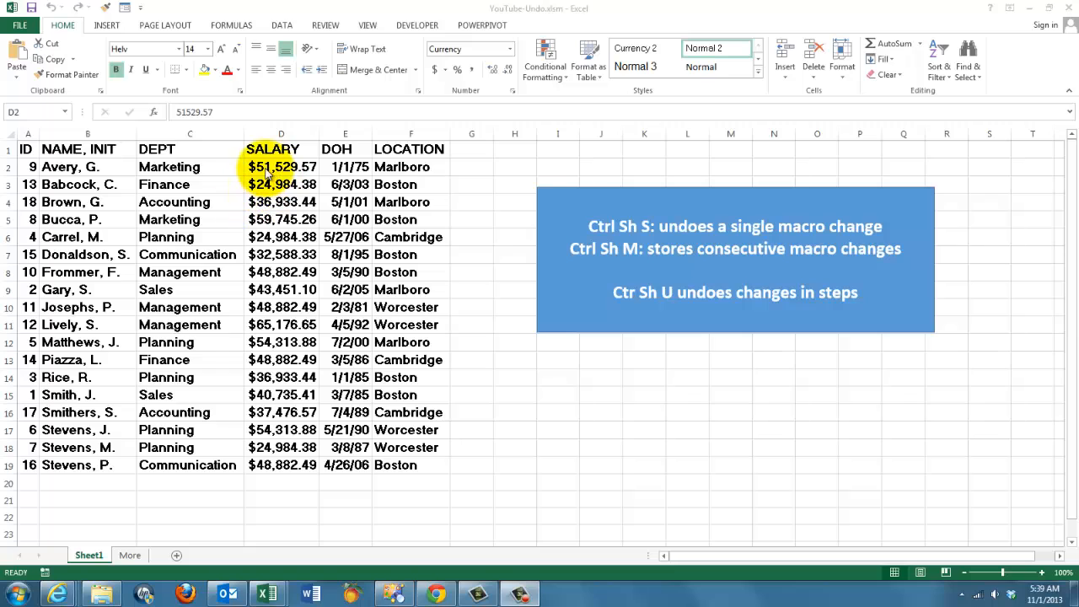
Step: Make SingleUndo prompt for a range via InputBox, select it and store its values in vUndo
{"action": "left_click_drag", "start_coordinate": [282, 167], "coordinate": [281, 219]}
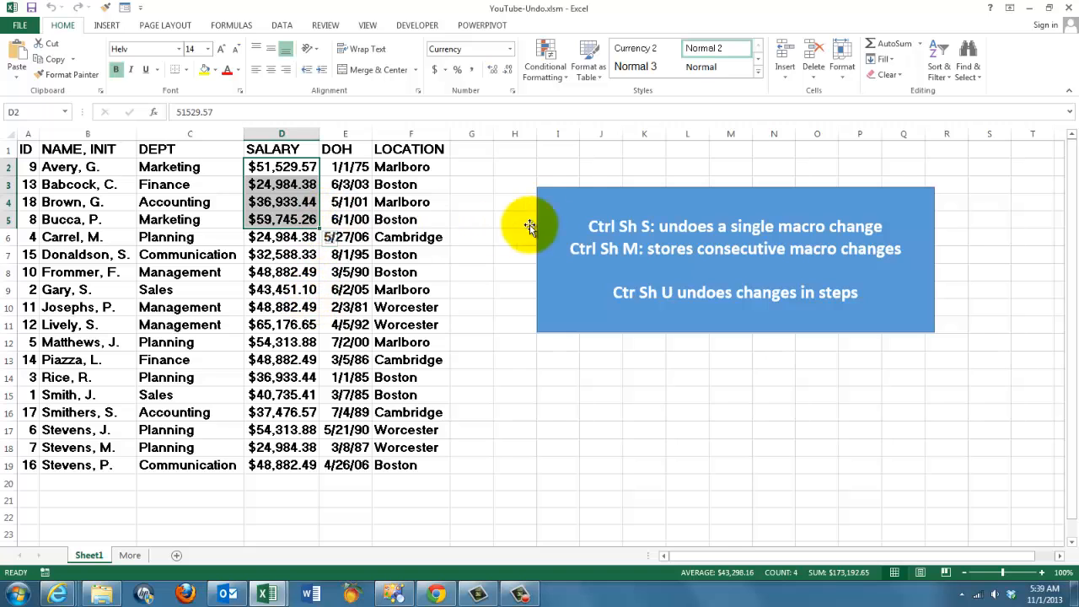
{"action": "mouse_move", "coordinate": [829, 226]}
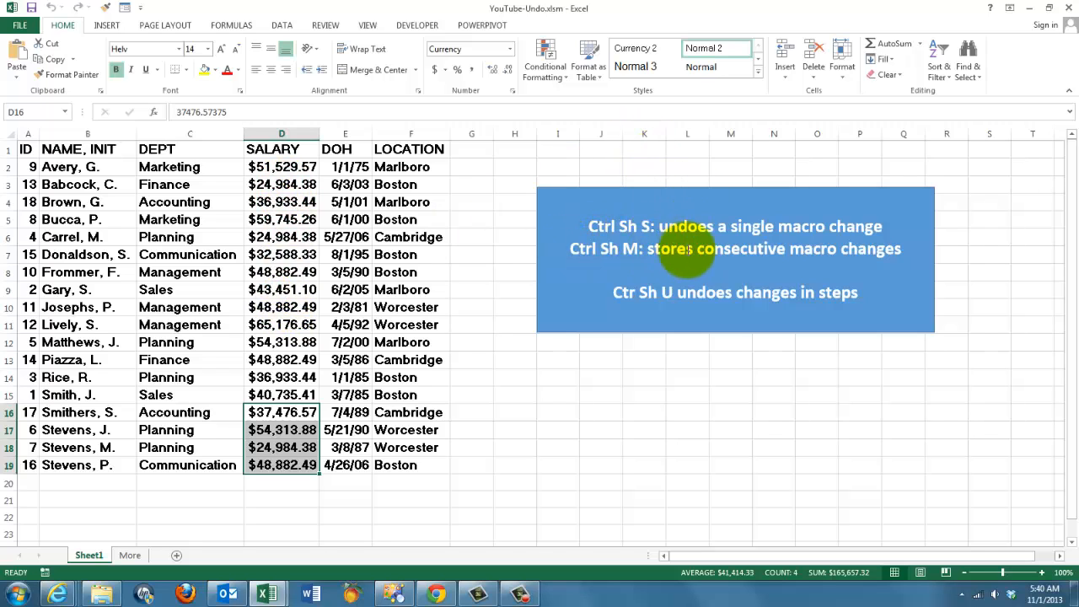
{"action": "mouse_move", "coordinate": [632, 293]}
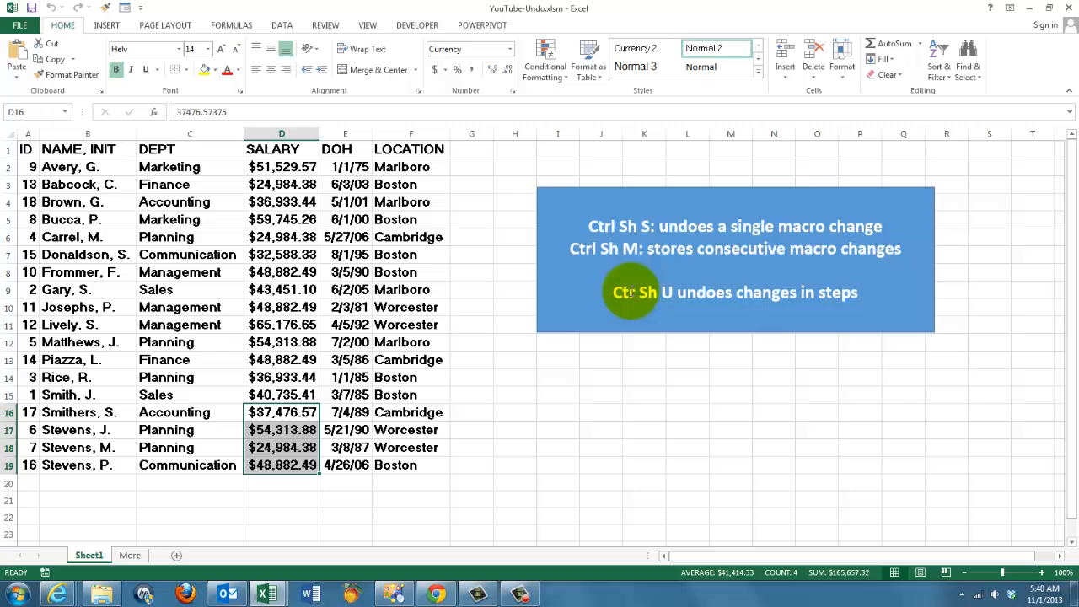
{"action": "mouse_move", "coordinate": [883, 305]}
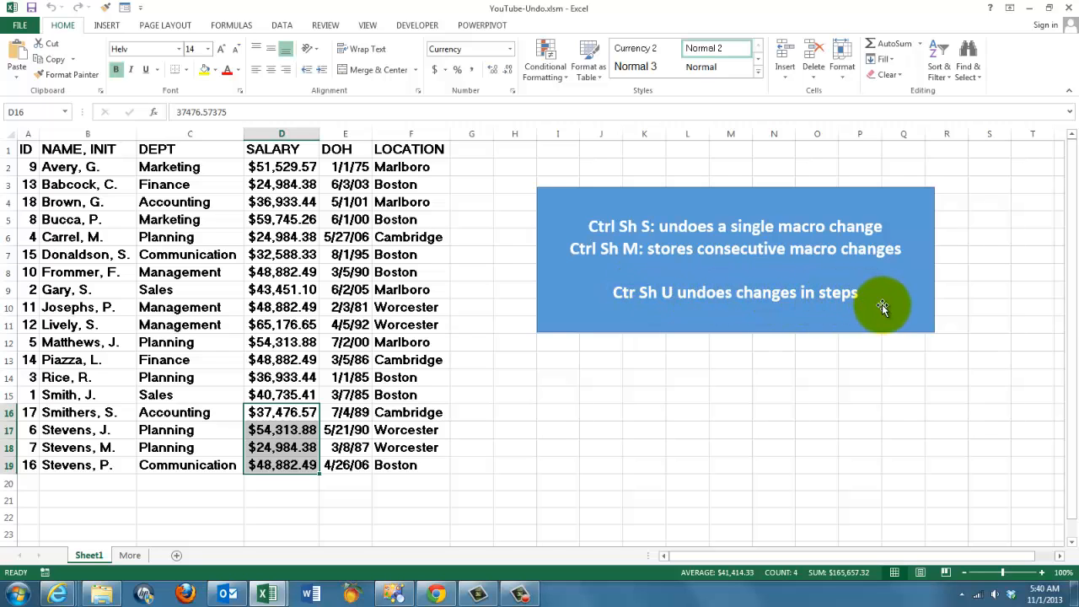
{"action": "mouse_move", "coordinate": [617, 319]}
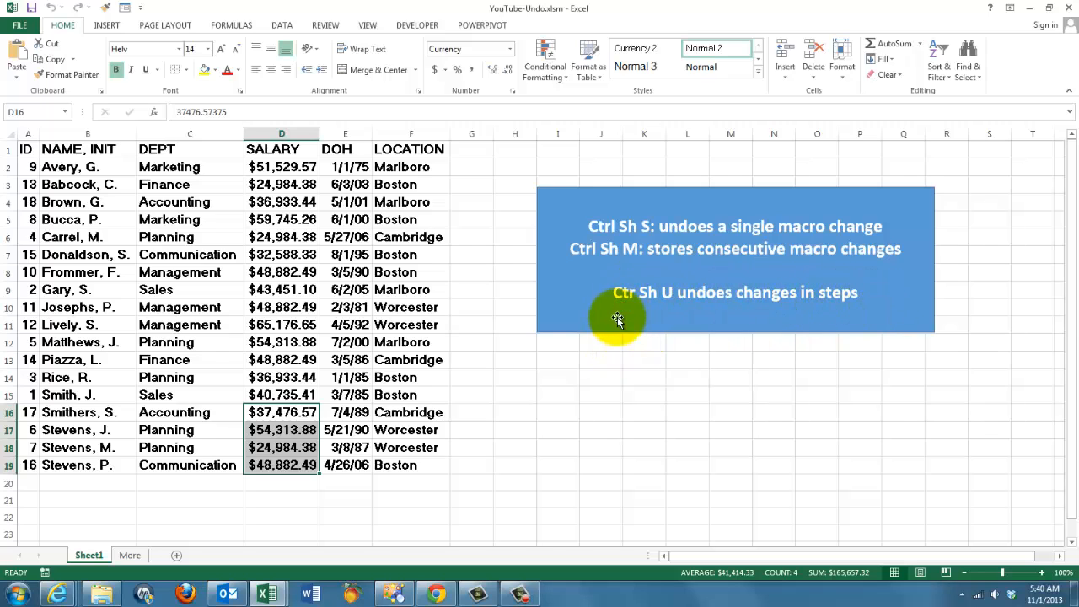
{"action": "left_click", "coordinate": [282, 167]}
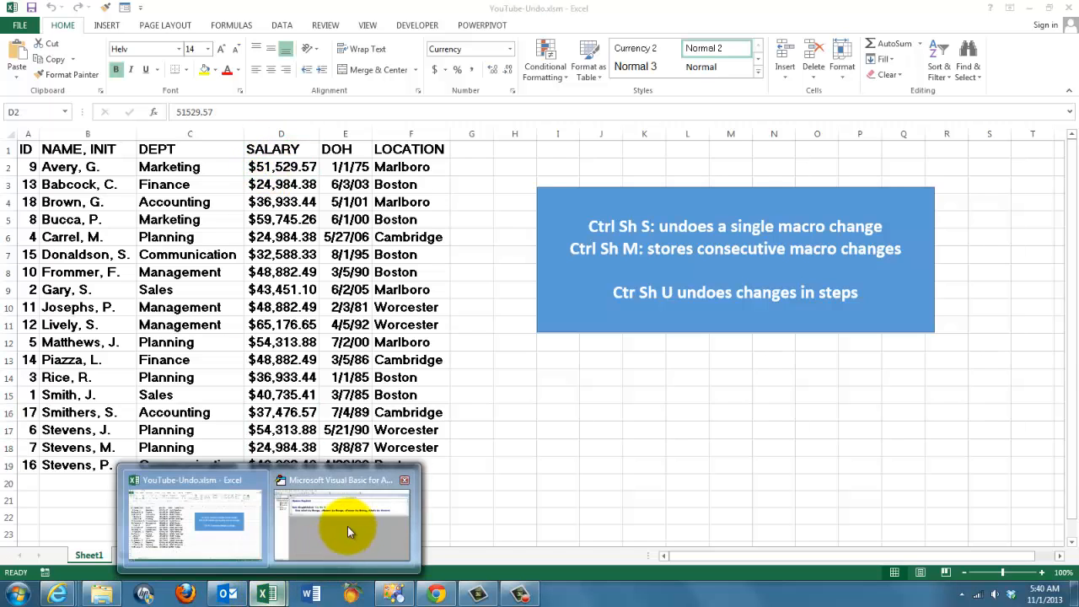
{"action": "left_click", "coordinate": [340, 519]}
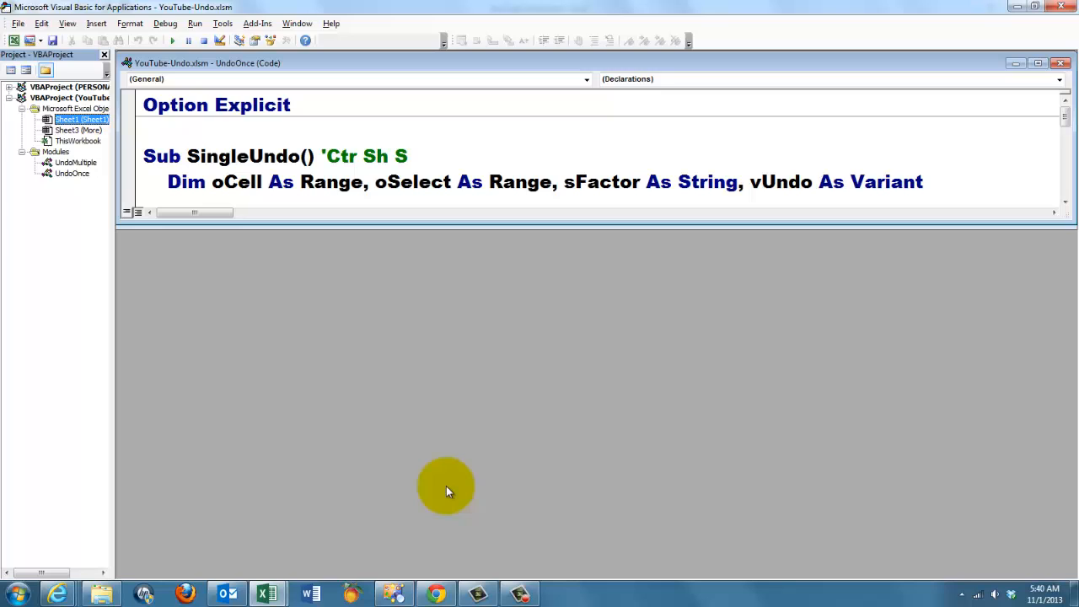
{"action": "mouse_move", "coordinate": [186, 320]}
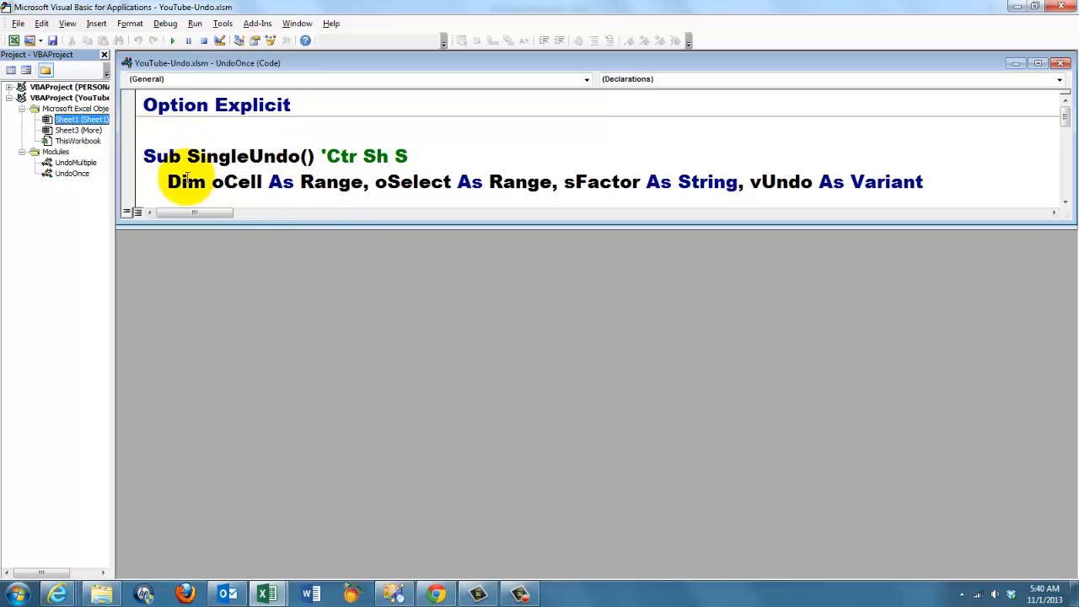
{"action": "mouse_move", "coordinate": [589, 226]}
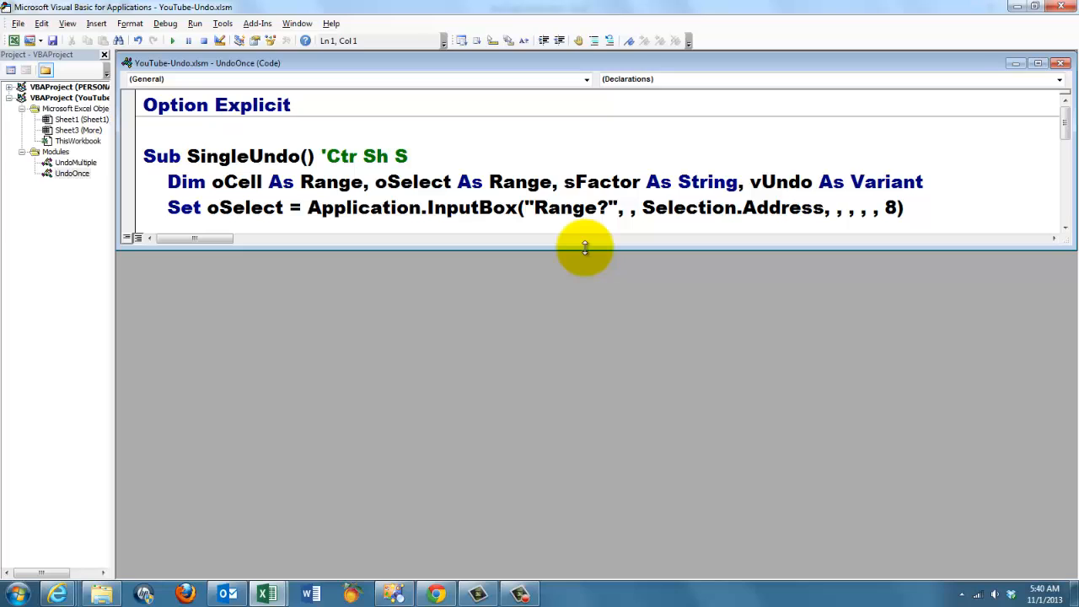
{"action": "mouse_move", "coordinate": [160, 302]}
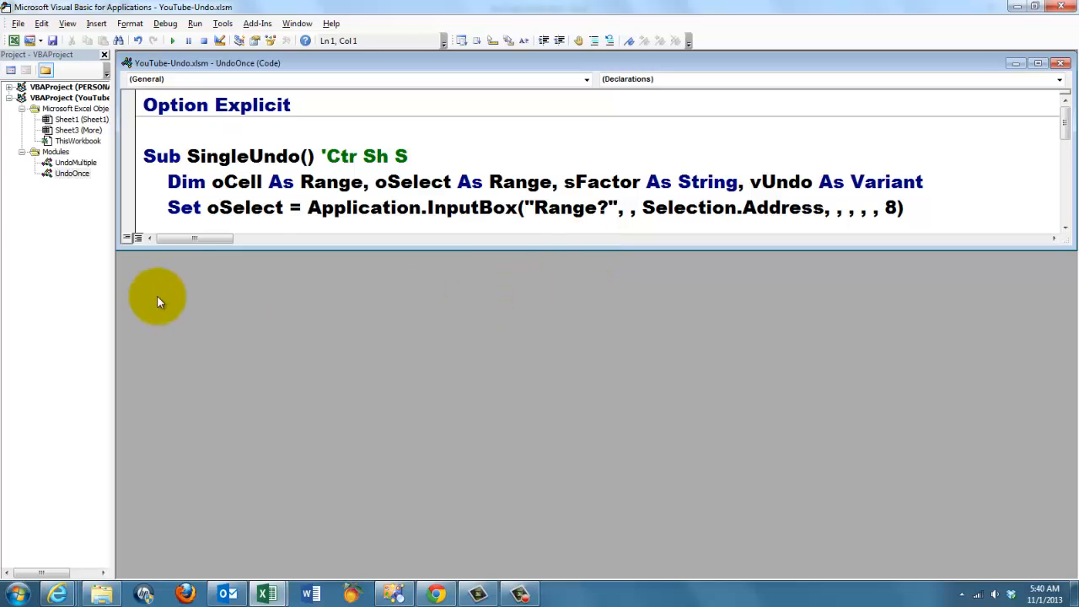
{"action": "mouse_move", "coordinate": [285, 219]}
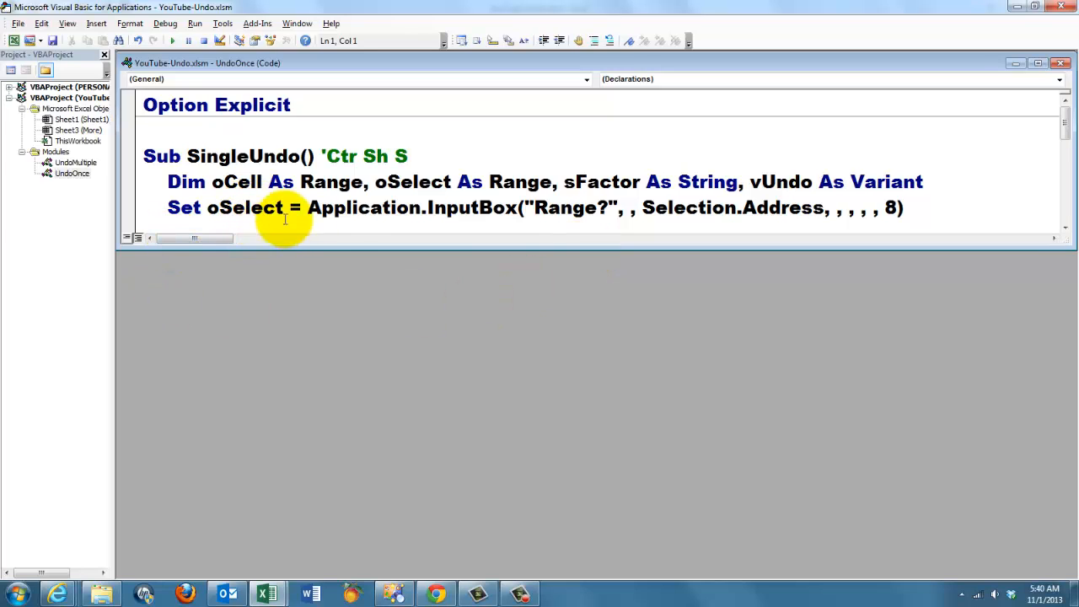
{"action": "mouse_move", "coordinate": [273, 216]}
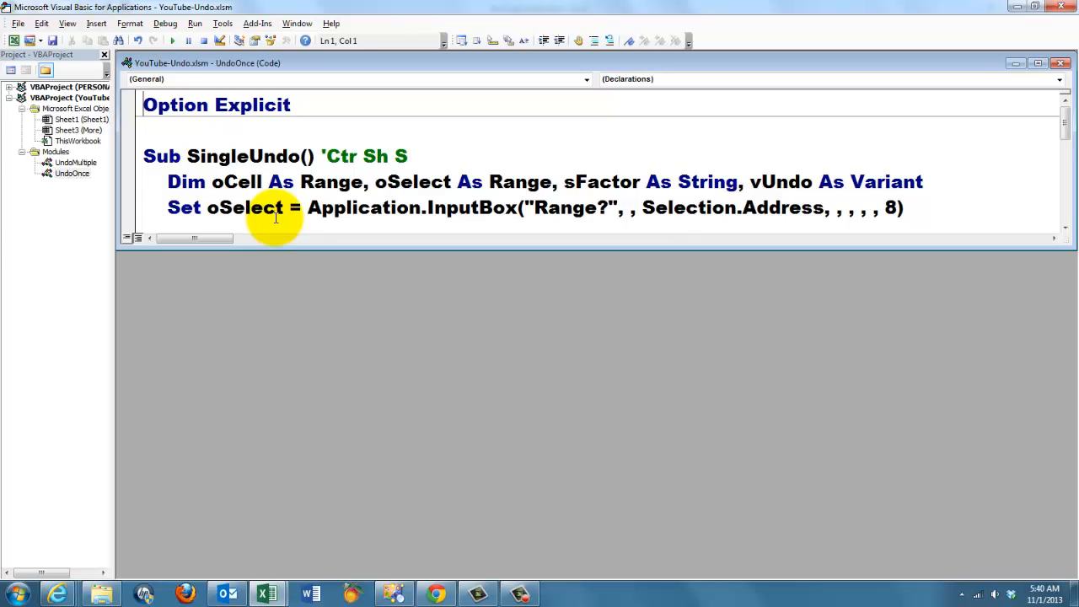
{"action": "mouse_move", "coordinate": [401, 209]}
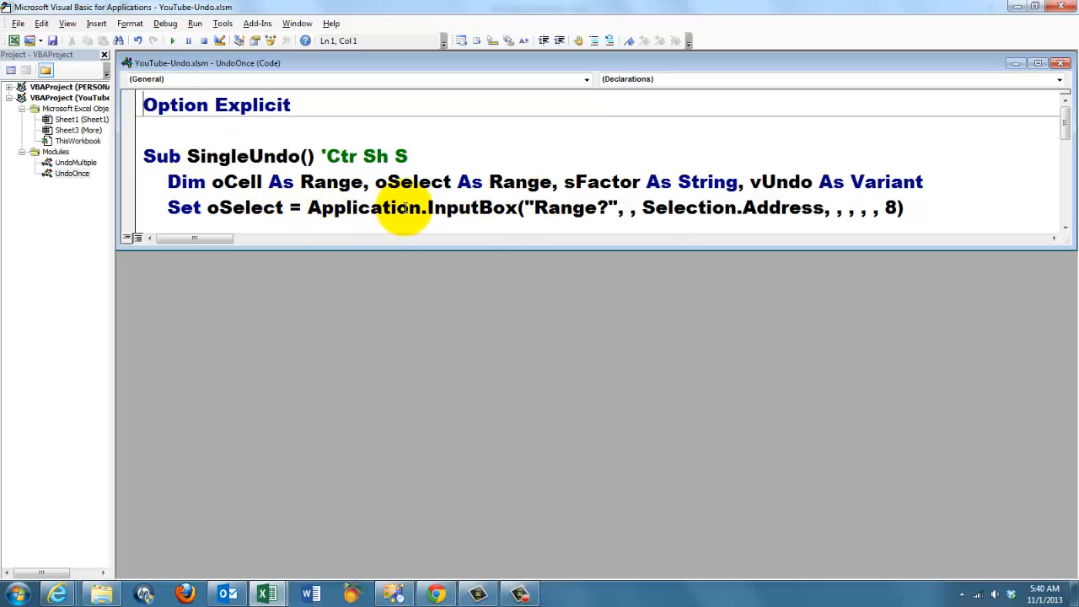
{"action": "mouse_move", "coordinate": [514, 209]}
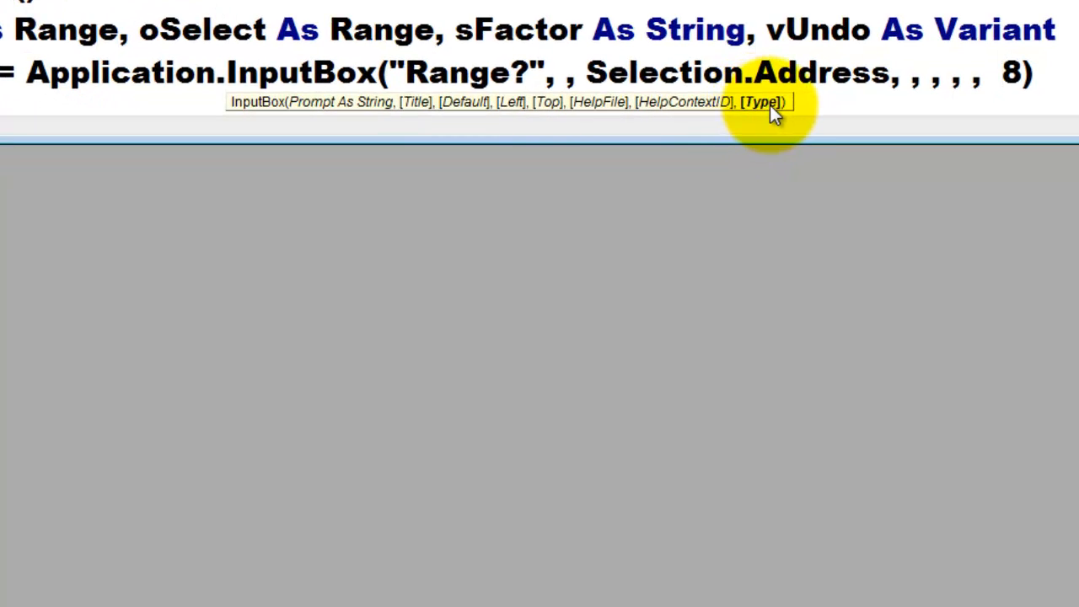
{"action": "mouse_move", "coordinate": [554, 115]}
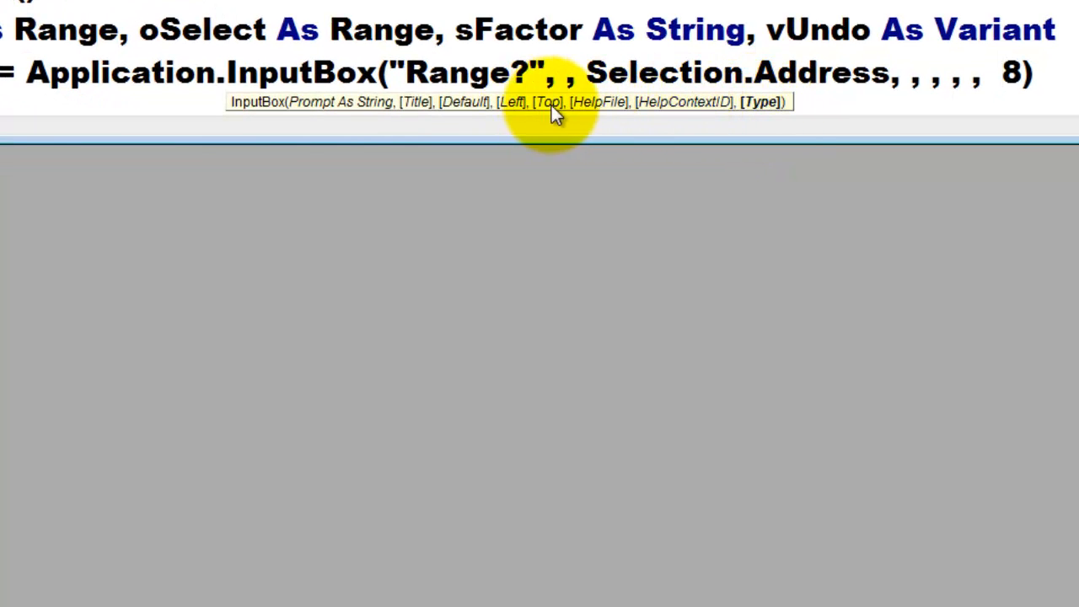
{"action": "mouse_move", "coordinate": [830, 69]}
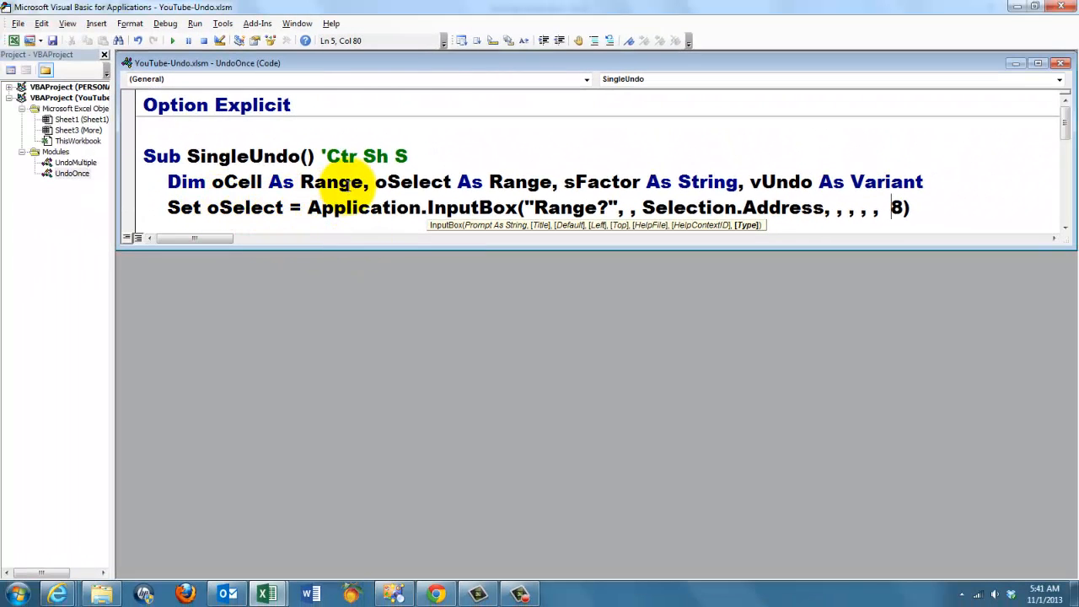
{"action": "mouse_move", "coordinate": [539, 182]}
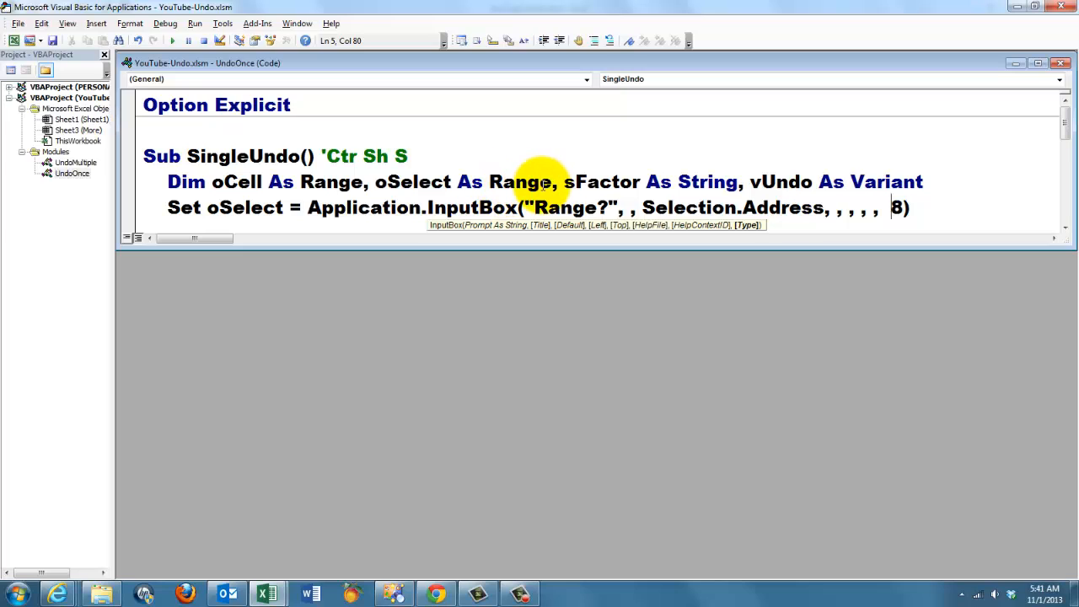
{"action": "mouse_move", "coordinate": [570, 227]}
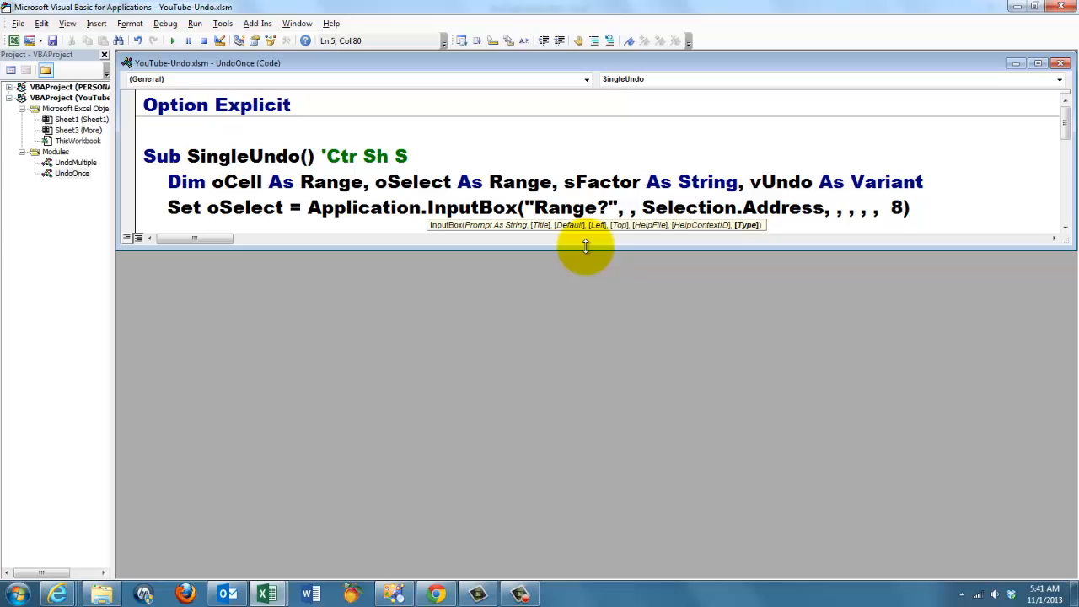
{"action": "type", "text": "oSelect.Select"}
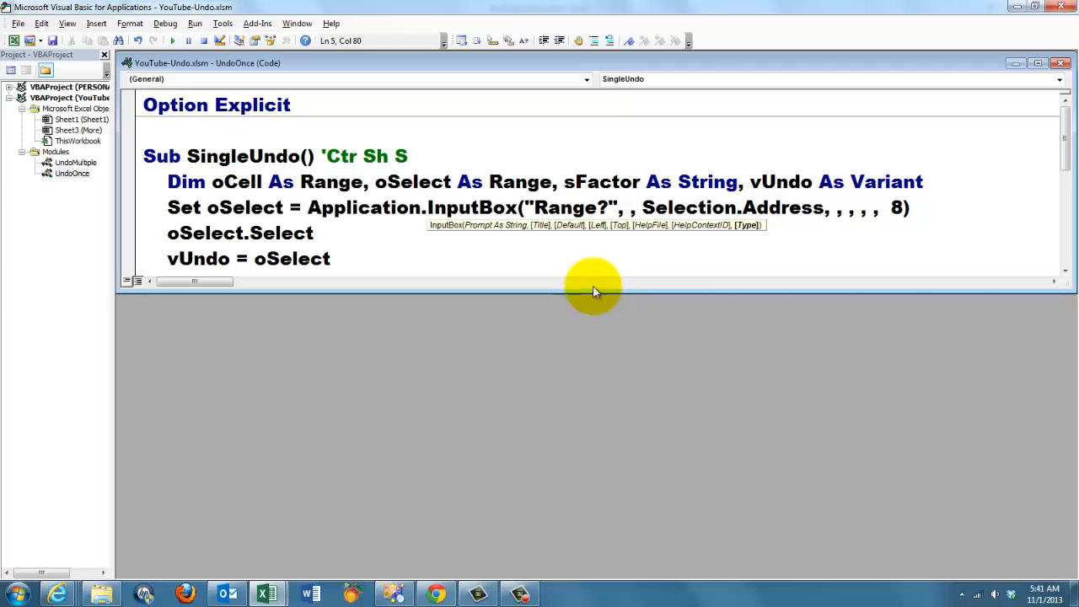
Step: Add the IsNumeric(sFactor) check and the "Undo changes?" MsgBox that restores oSelect from vUndo
{"action": "left_click", "coordinate": [331, 259]}
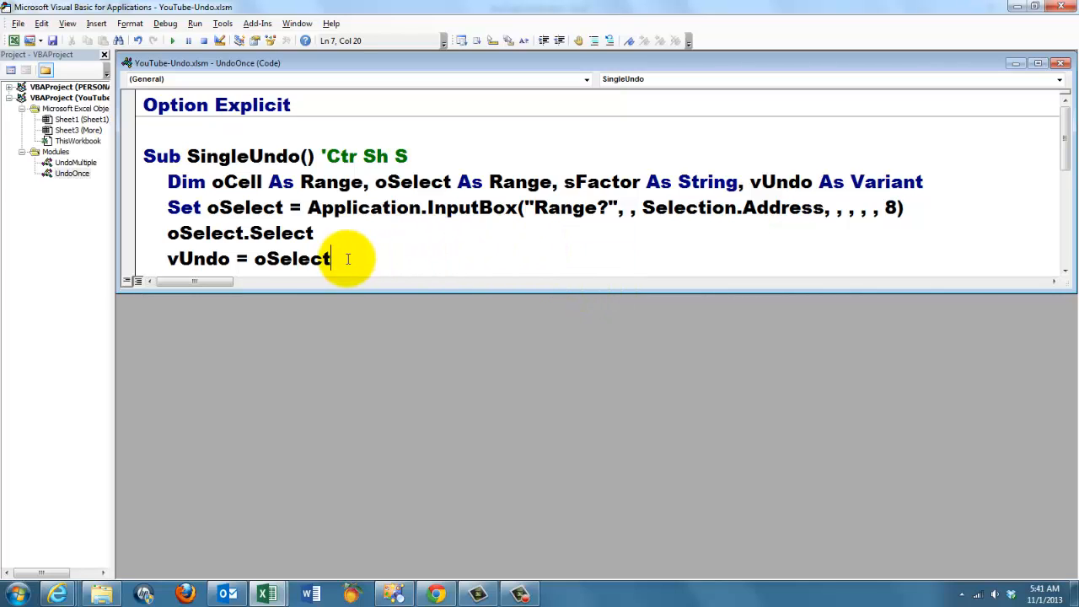
{"action": "mouse_move", "coordinate": [445, 250]}
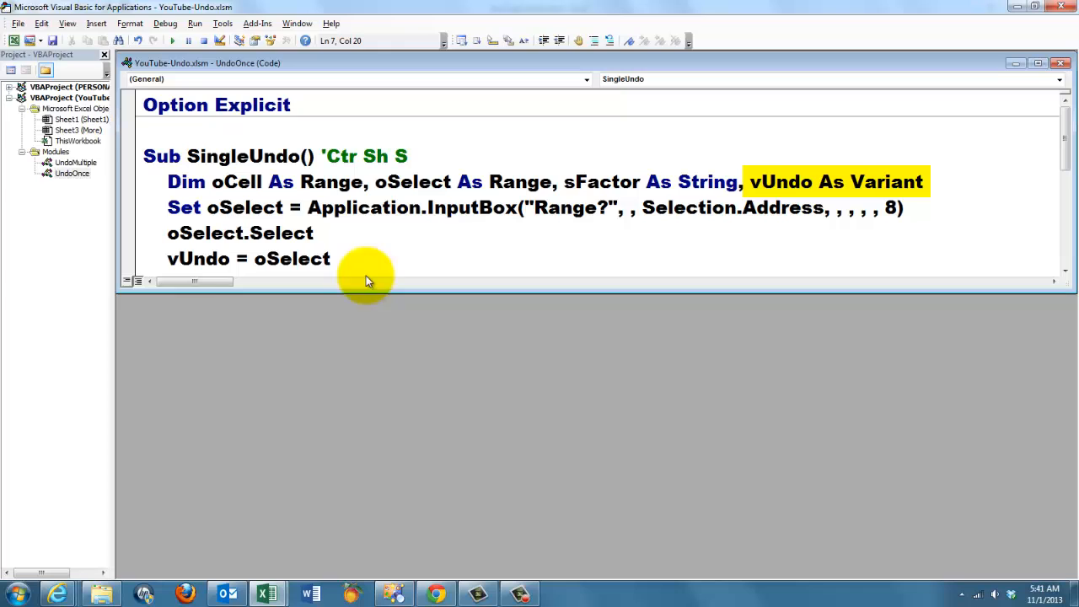
{"action": "mouse_move", "coordinate": [750, 182]}
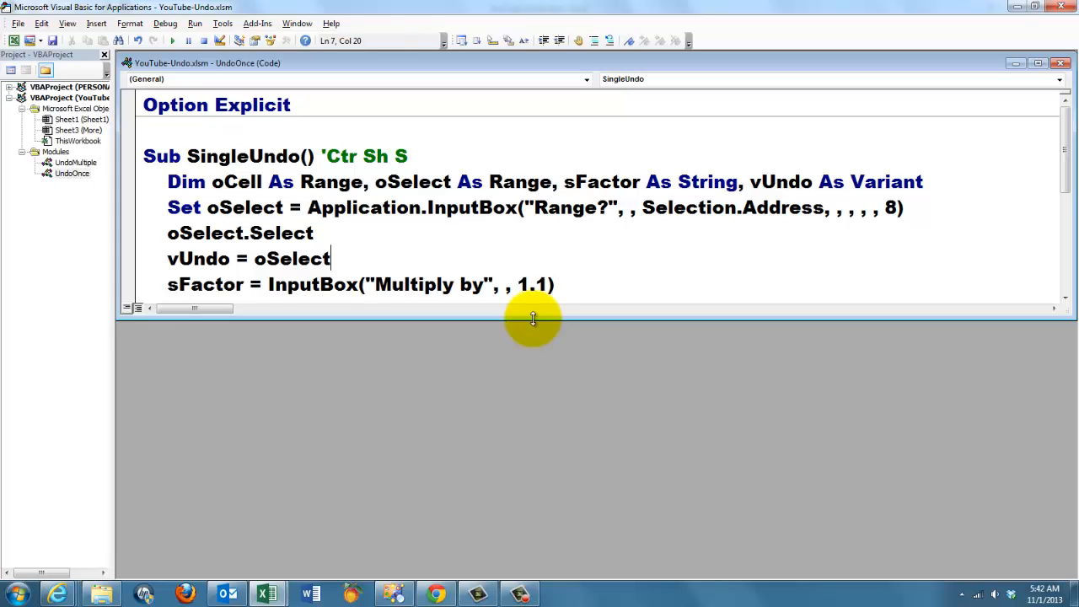
{"action": "mouse_move", "coordinate": [286, 273]}
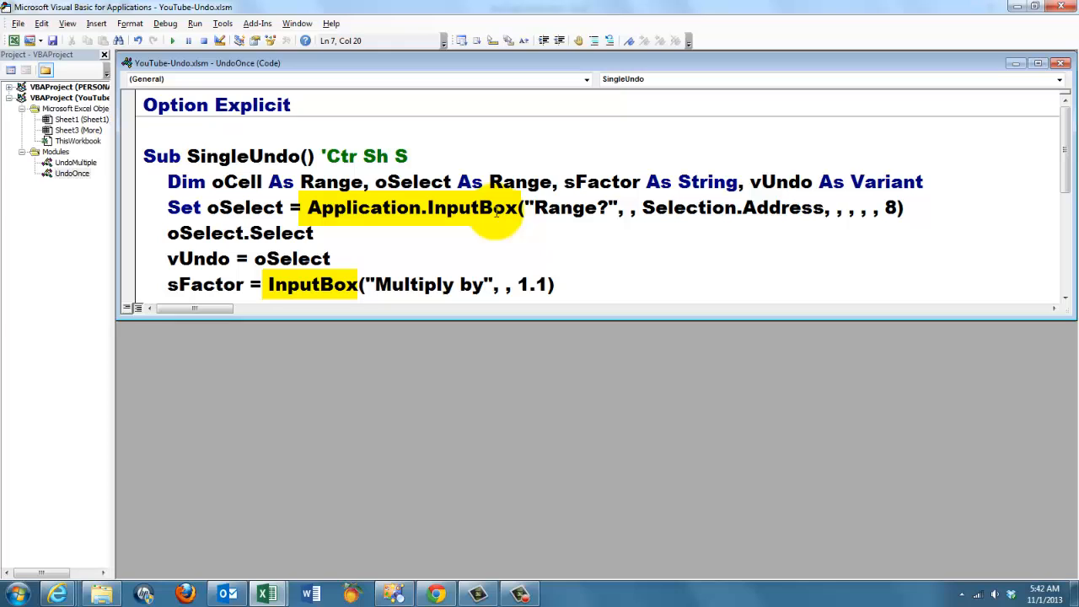
{"action": "mouse_move", "coordinate": [456, 317]}
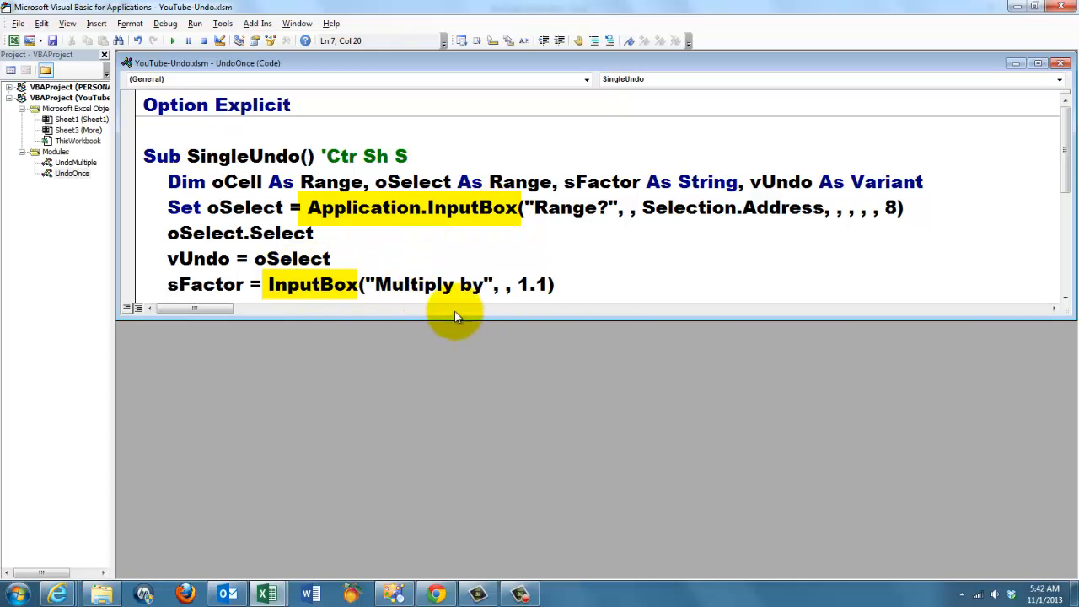
{"action": "mouse_move", "coordinate": [536, 319]}
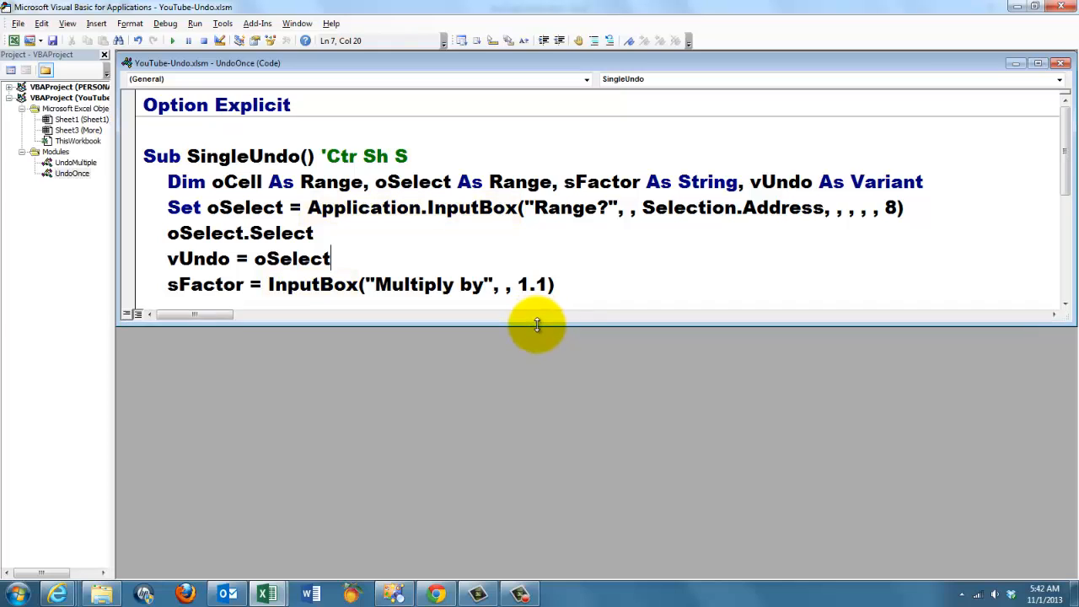
{"action": "type", "text": "If IsNumeric(sFactor) = False Then Exit Sub"}
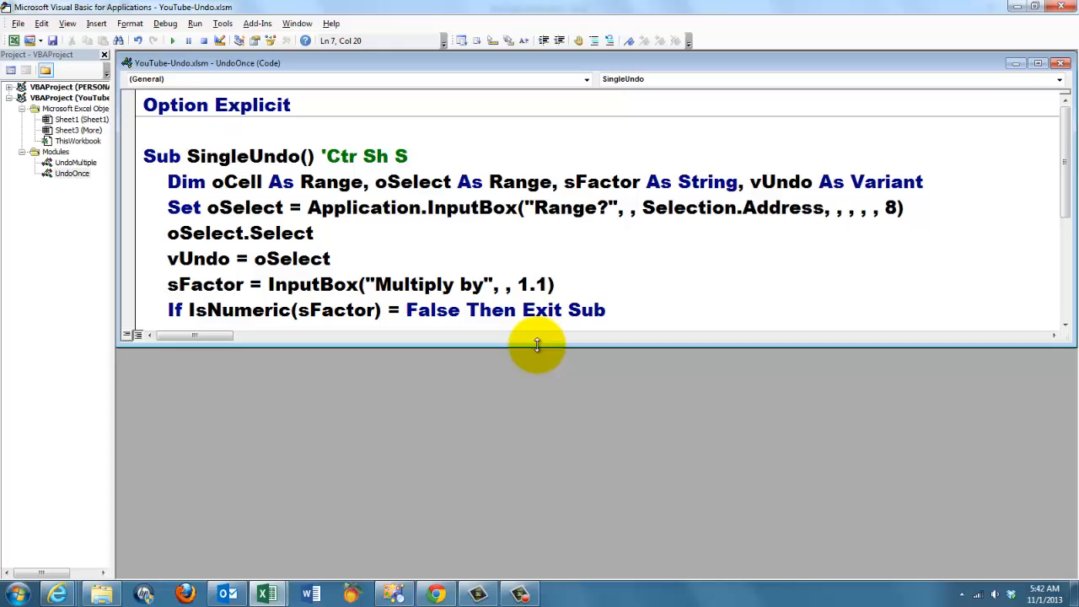
{"action": "mouse_move", "coordinate": [500, 329]}
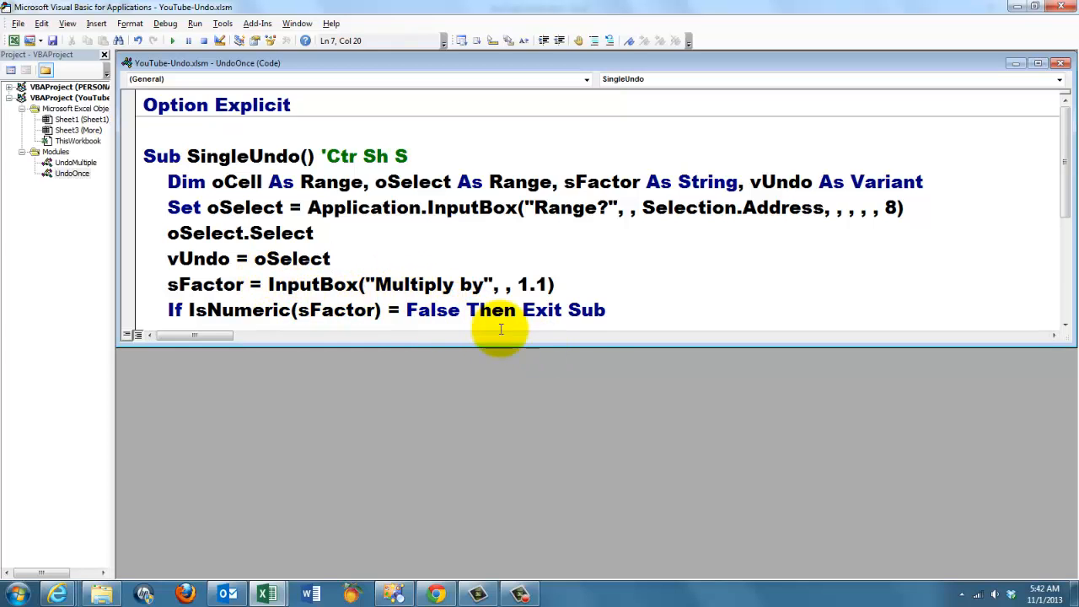
{"action": "mouse_move", "coordinate": [553, 347]}
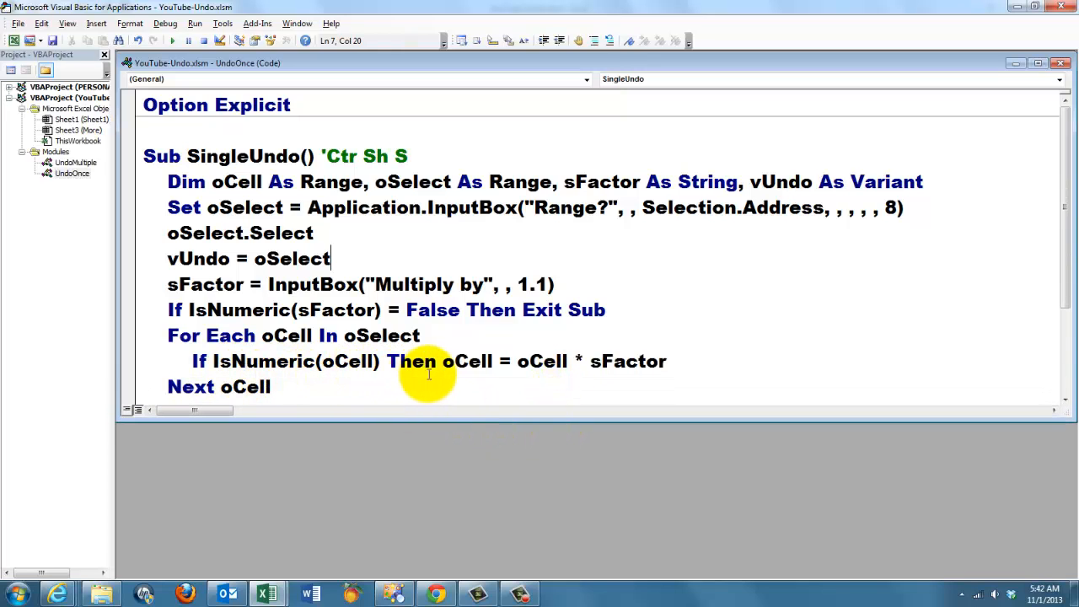
{"action": "mouse_move", "coordinate": [462, 361]}
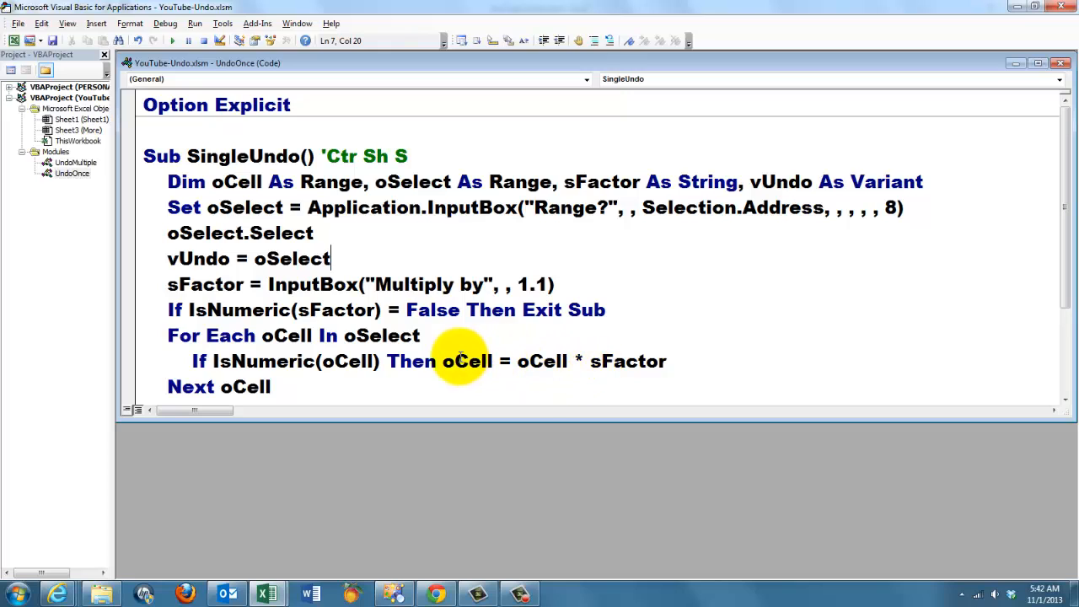
{"action": "mouse_move", "coordinate": [644, 360]}
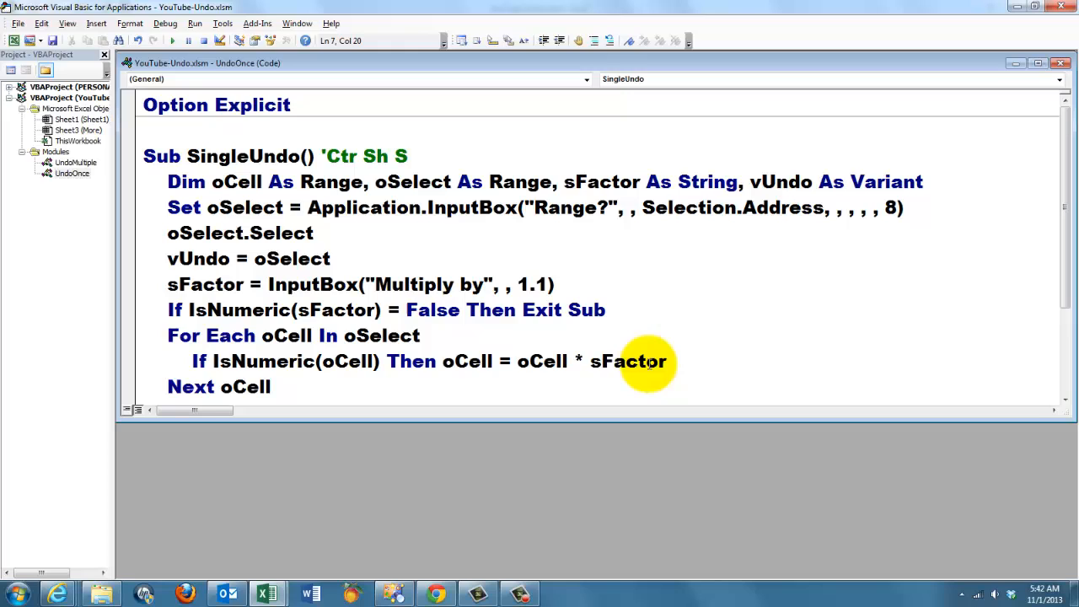
{"action": "mouse_move", "coordinate": [458, 371]}
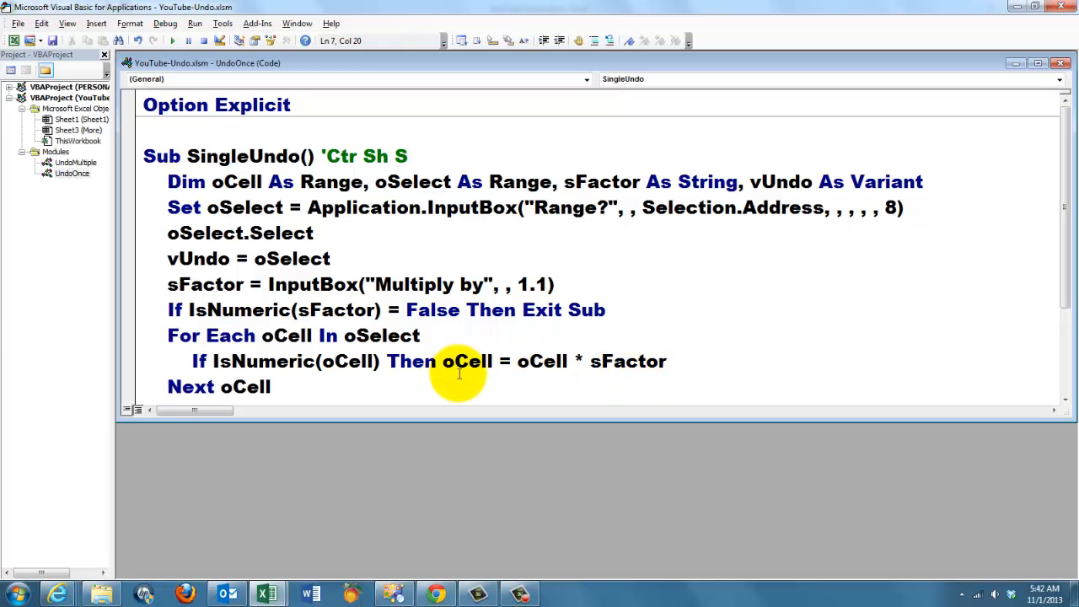
{"action": "mouse_move", "coordinate": [270, 360]}
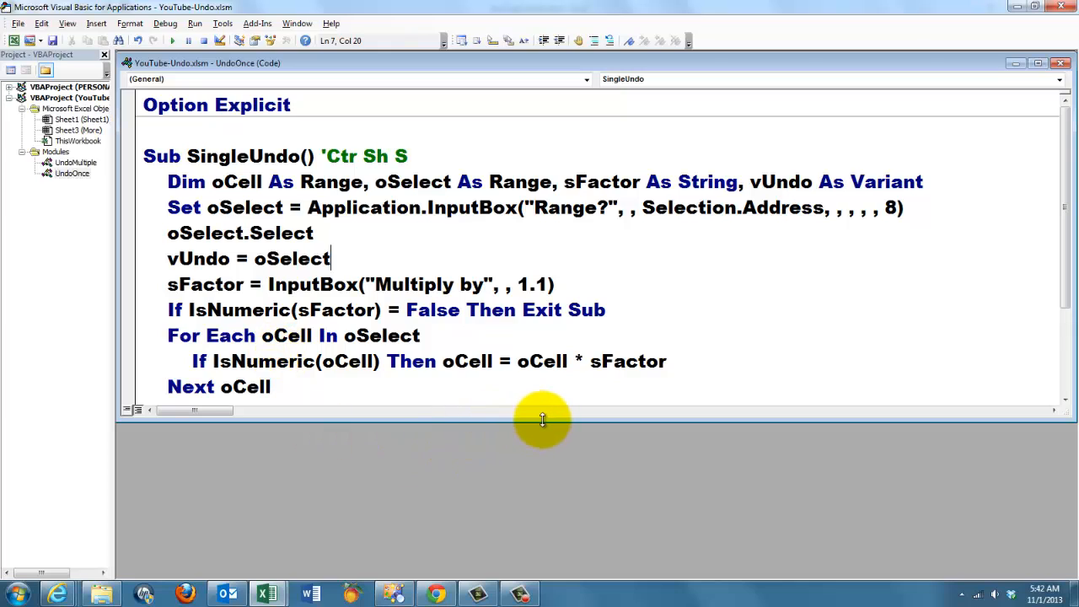
{"action": "type", "text": "If MsgBox(\"Undo changes?\", vbYesNo) = vbYes Then"}
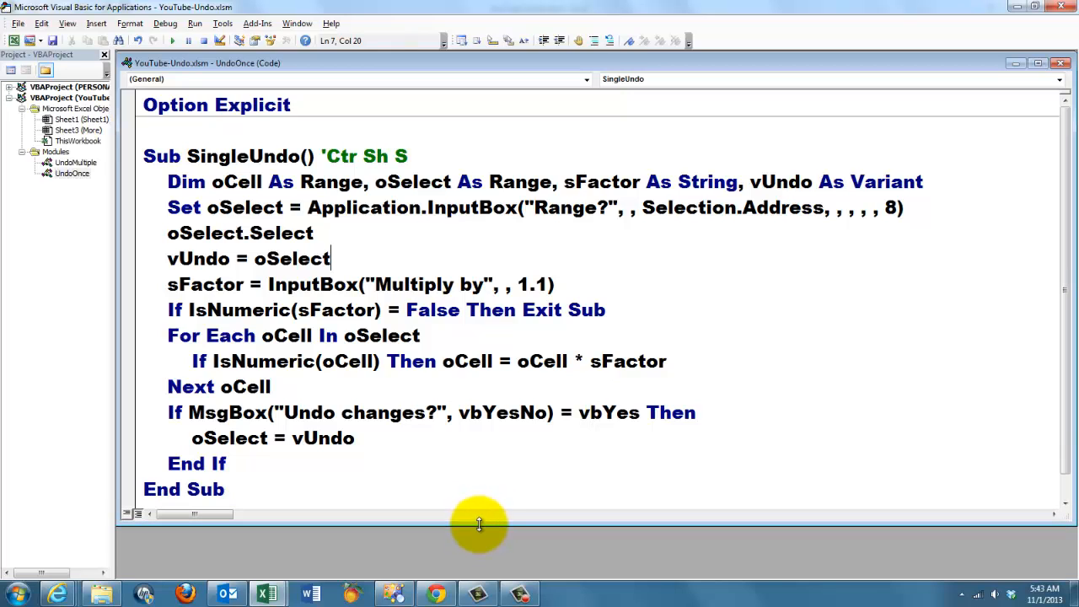
{"action": "mouse_move", "coordinate": [266, 593]}
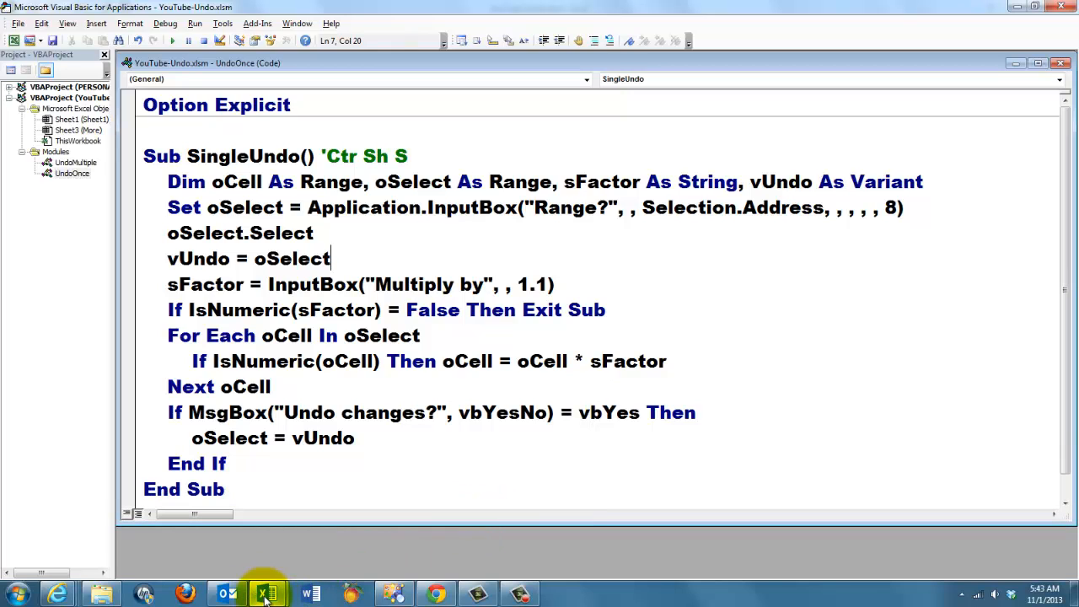
{"action": "mouse_move", "coordinate": [268, 594]}
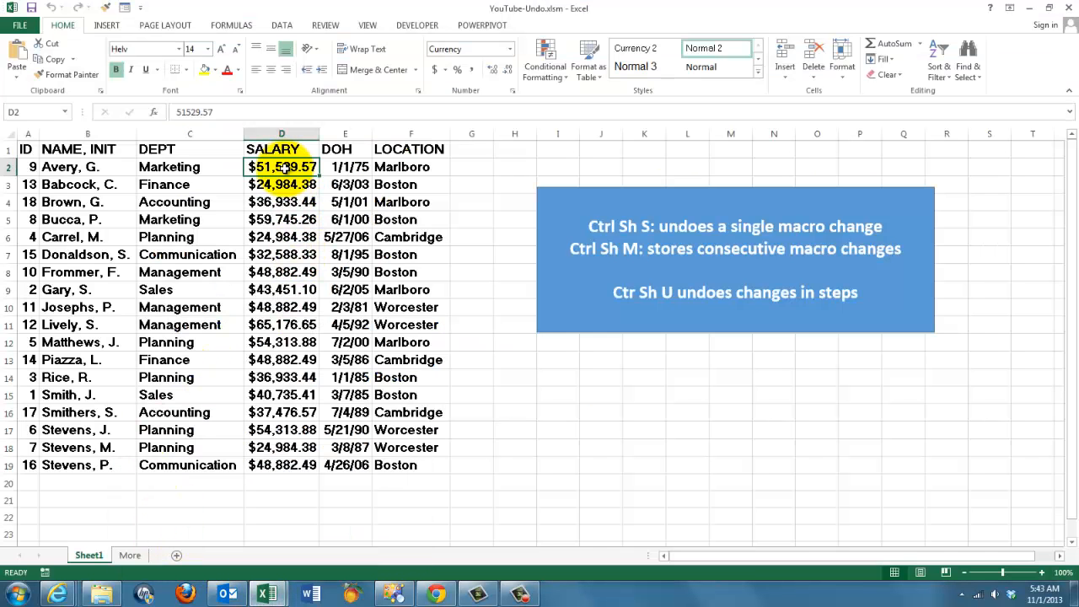
Step: Run SingleUndo on D2:D8 with factor 1.1 and answer Yes to restore the original salaries
{"action": "left_click_drag", "start_coordinate": [282, 167], "coordinate": [282, 219]}
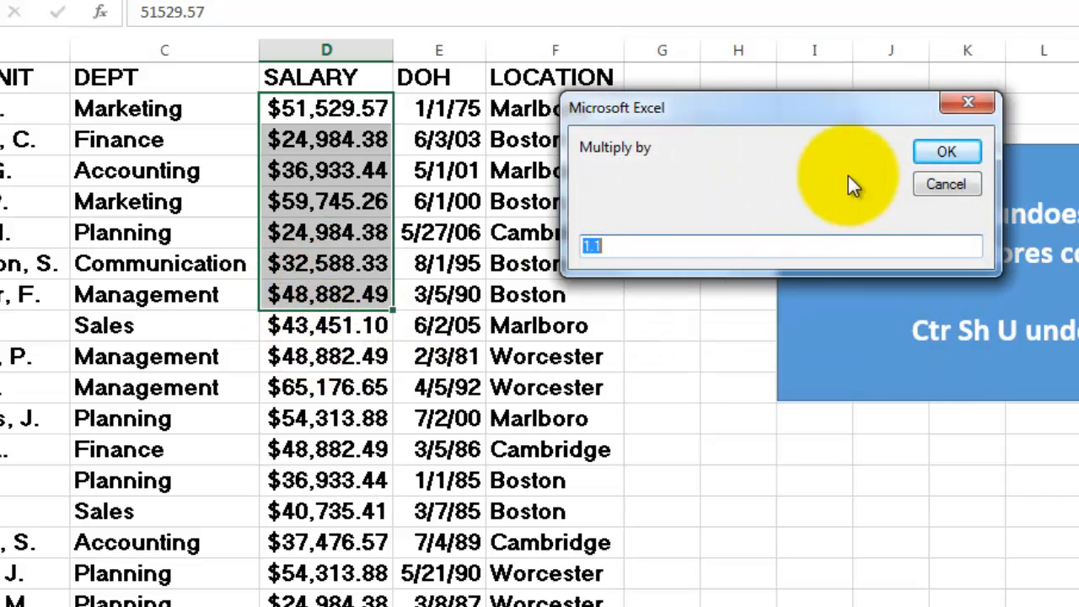
{"action": "mouse_move", "coordinate": [946, 155]}
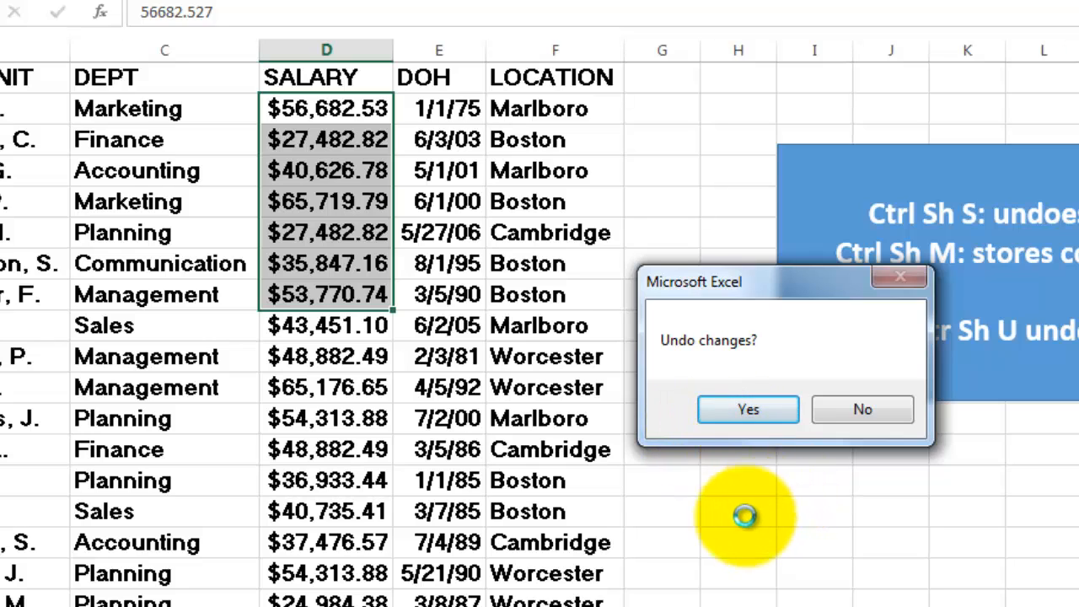
{"action": "mouse_move", "coordinate": [749, 409]}
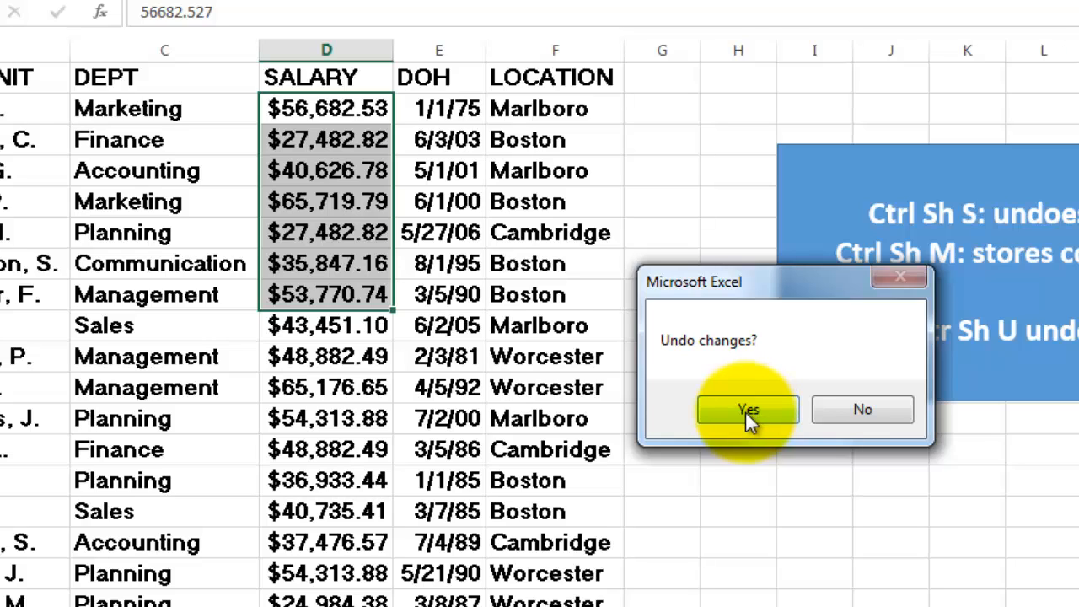
{"action": "left_click", "coordinate": [747, 409]}
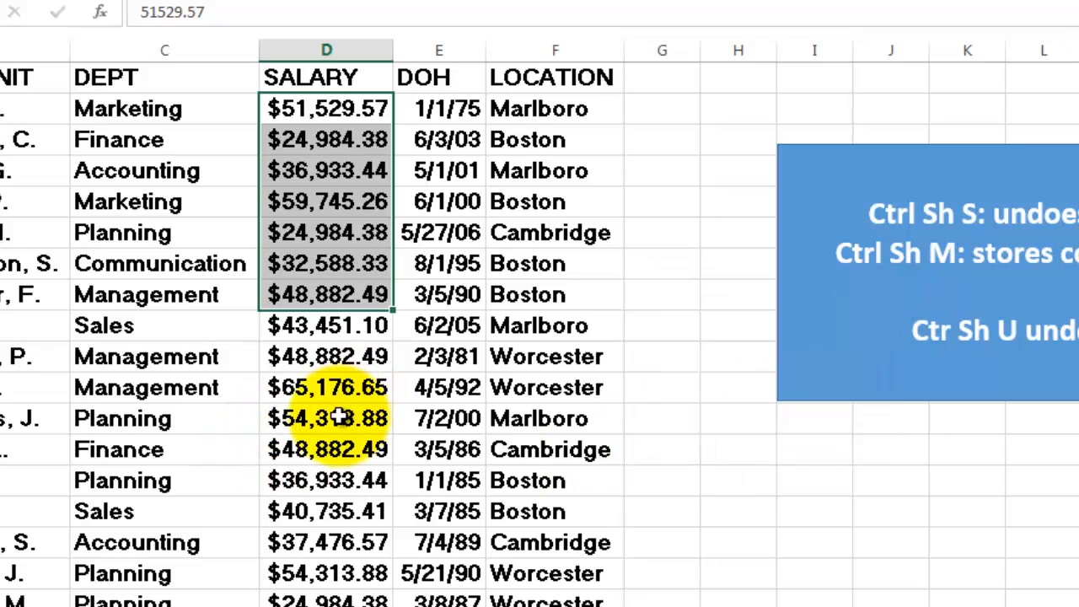
{"action": "left_click", "coordinate": [326, 108]}
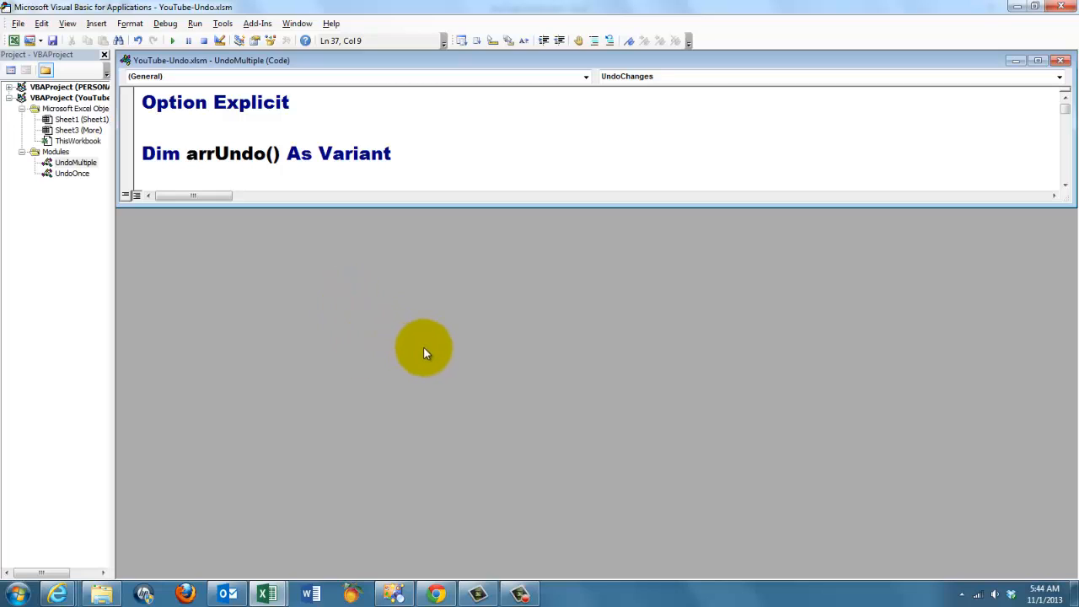
{"action": "mouse_move", "coordinate": [391, 354]}
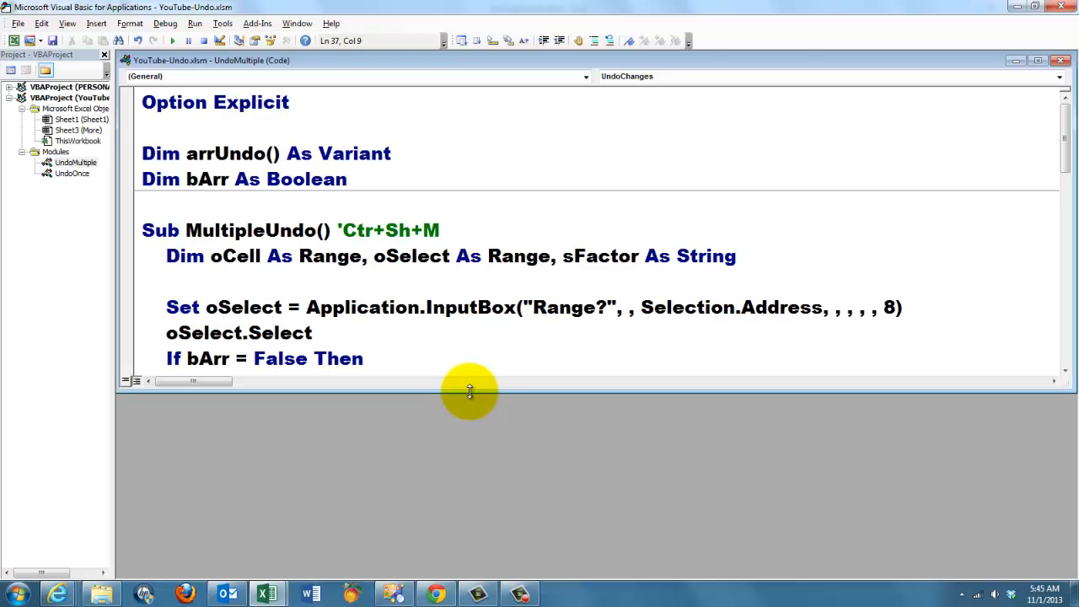
{"action": "double_click", "coordinate": [206, 179]}
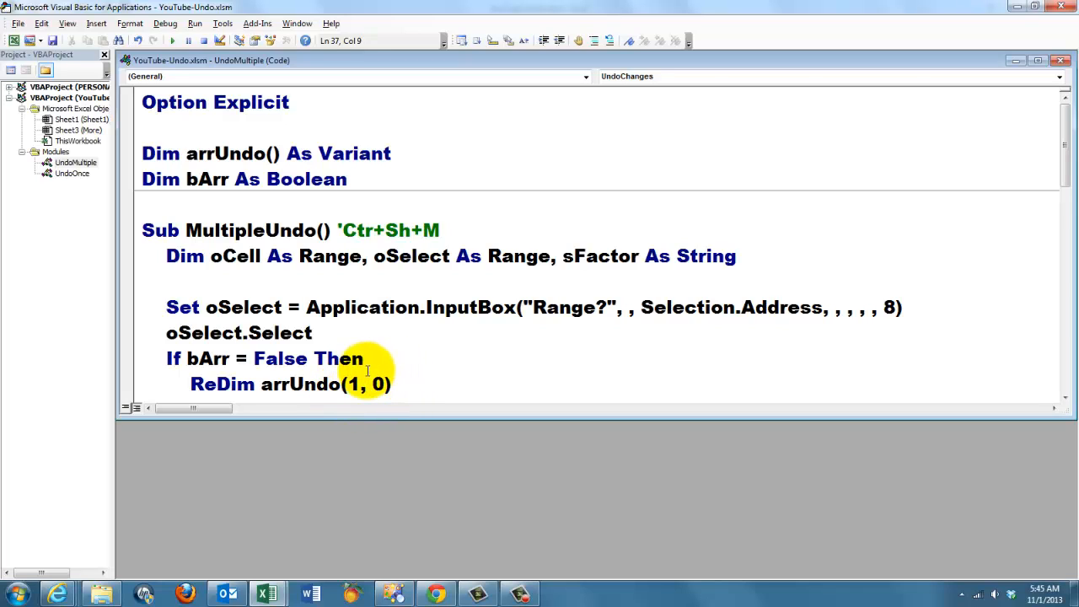
{"action": "left_click", "coordinate": [352, 384]}
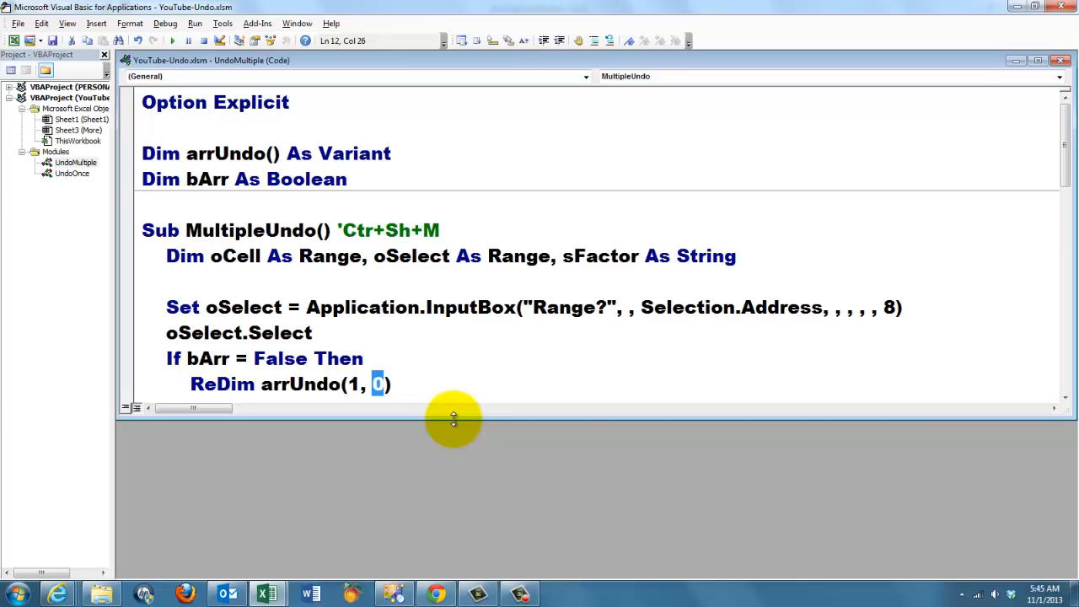
{"action": "mouse_move", "coordinate": [314, 418]}
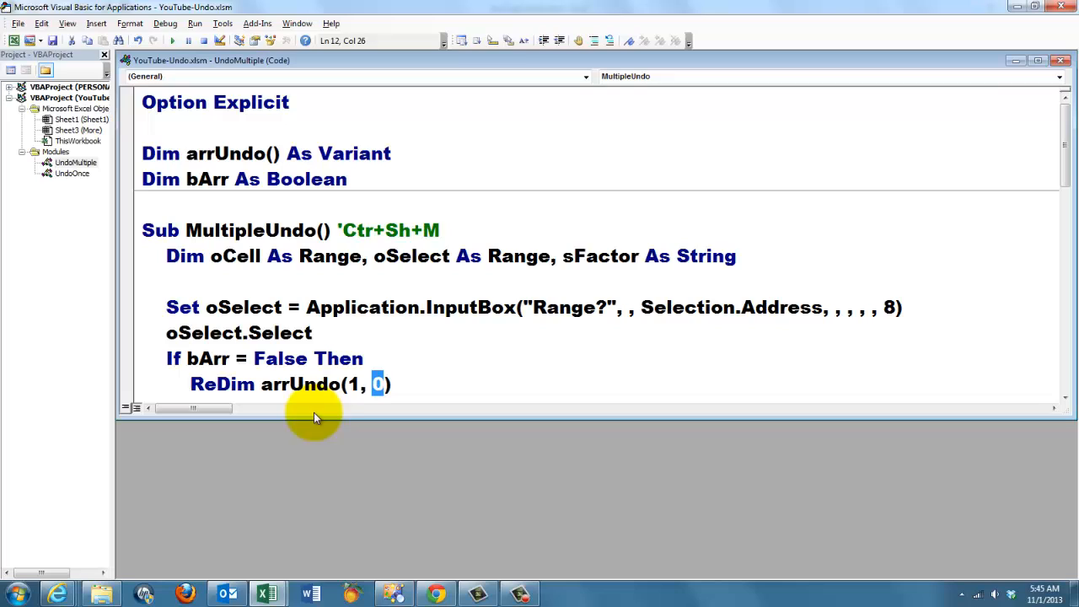
{"action": "mouse_move", "coordinate": [448, 428]}
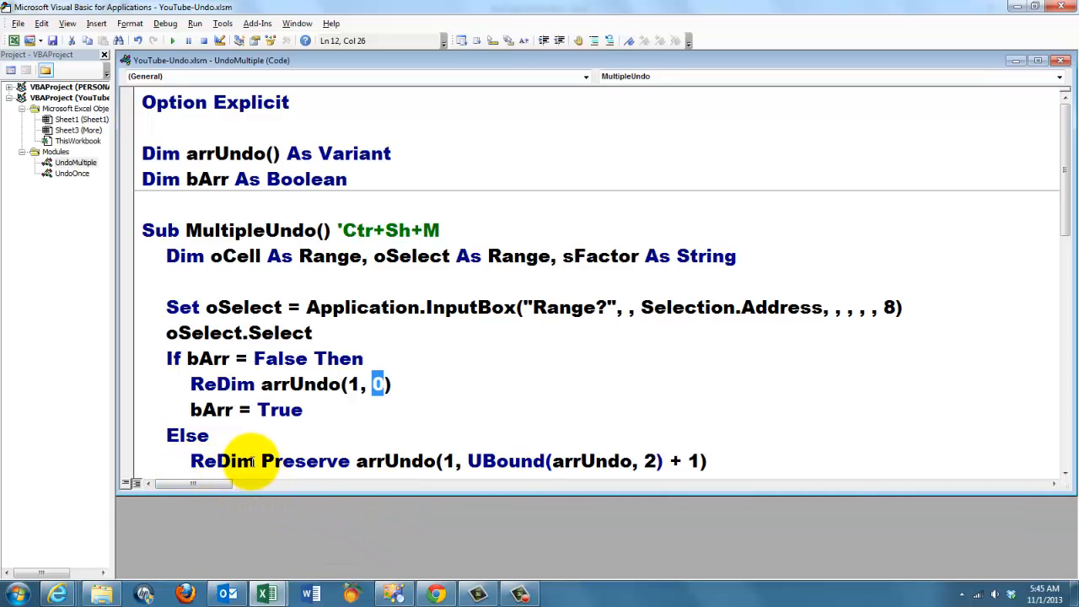
{"action": "mouse_move", "coordinate": [691, 462]}
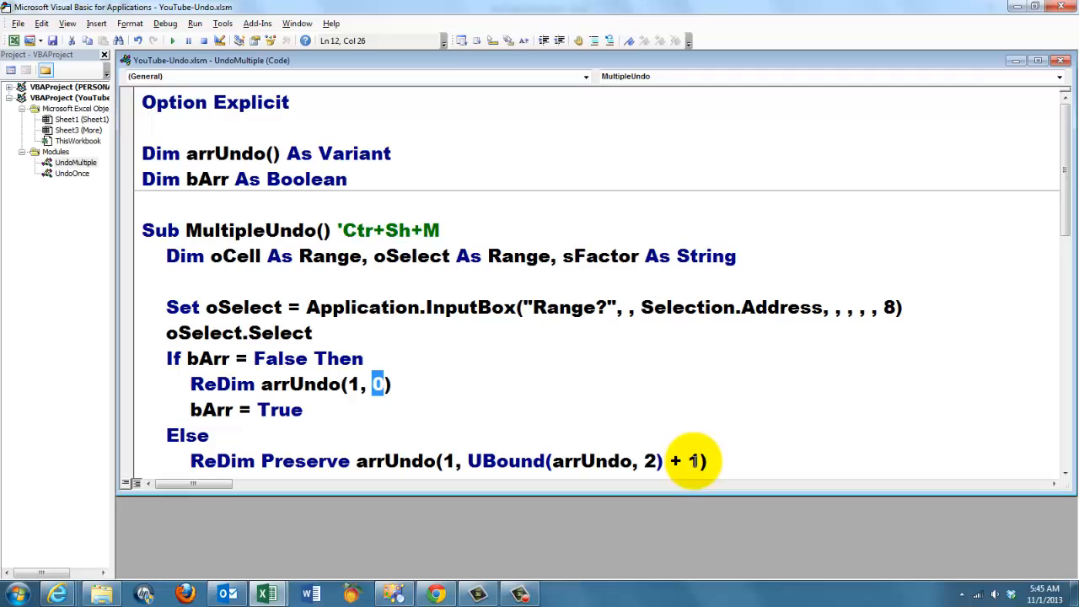
{"action": "double_click", "coordinate": [303, 460]}
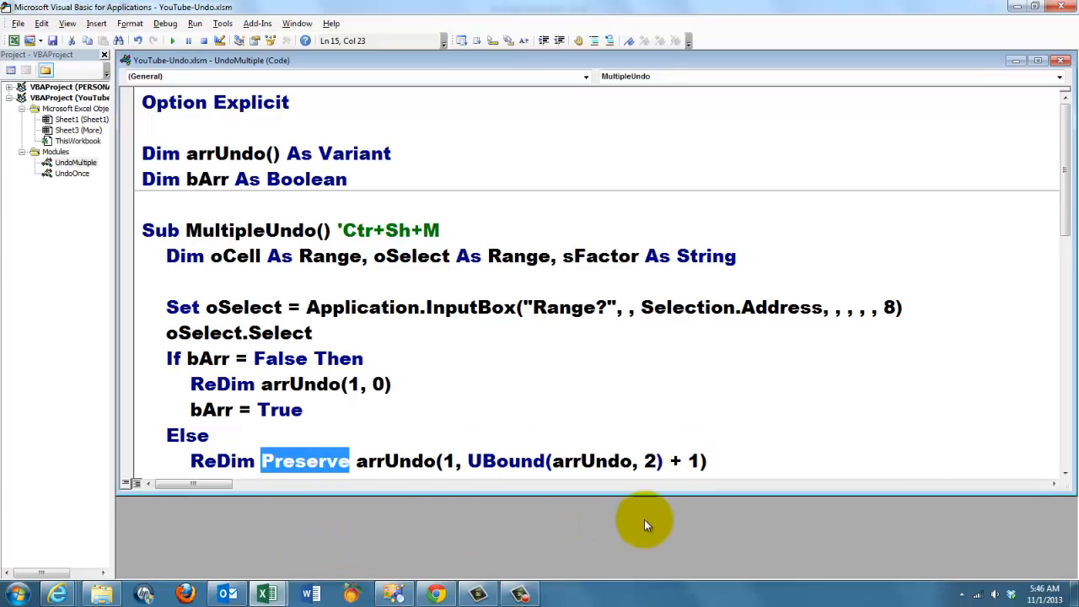
{"action": "mouse_move", "coordinate": [613, 505]}
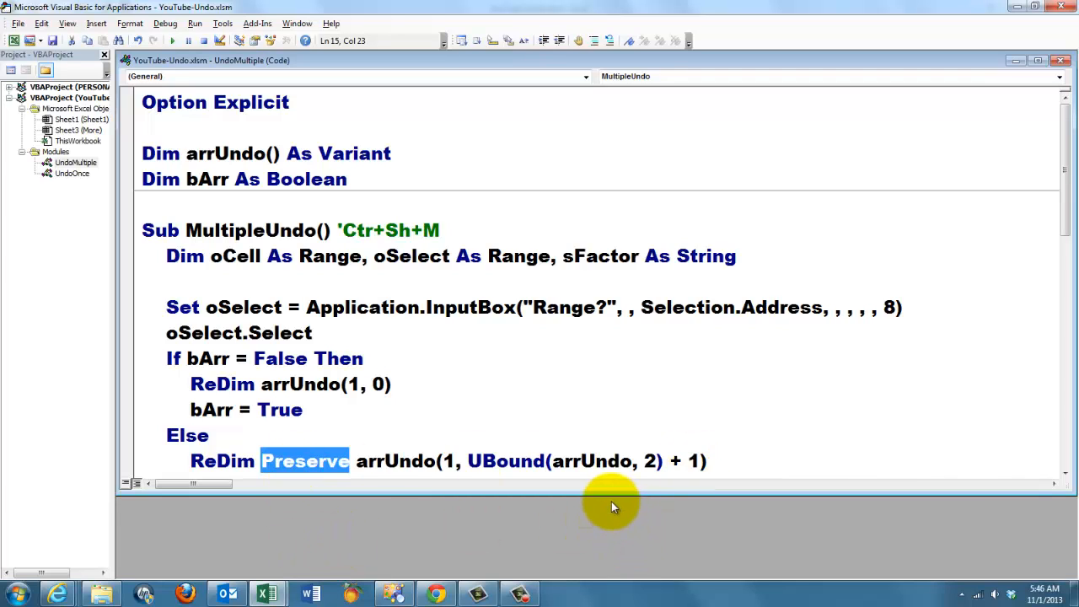
{"action": "mouse_move", "coordinate": [441, 519]}
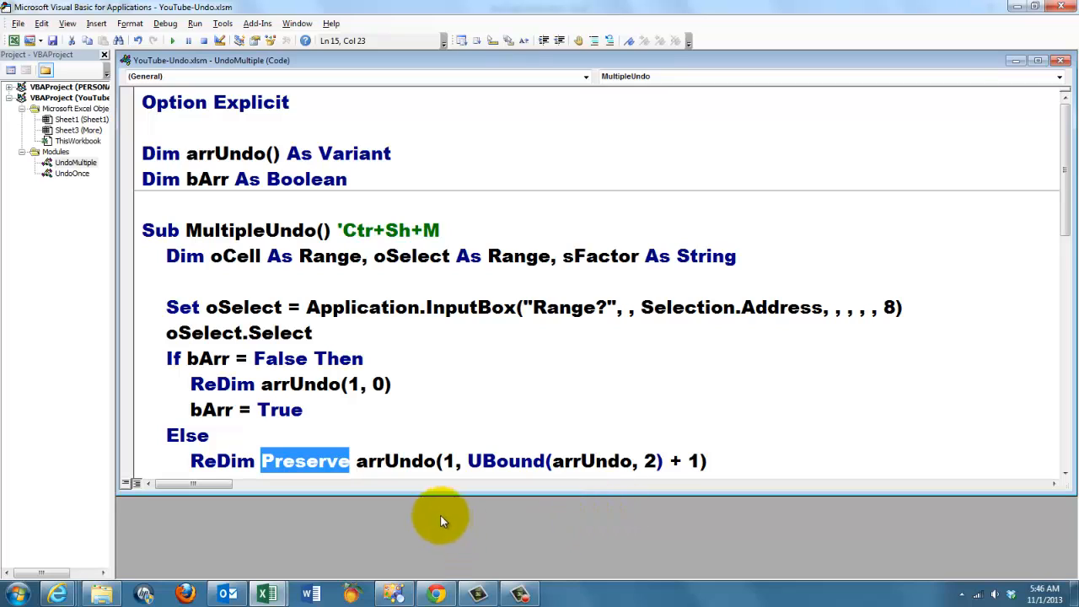
{"action": "mouse_move", "coordinate": [459, 462]}
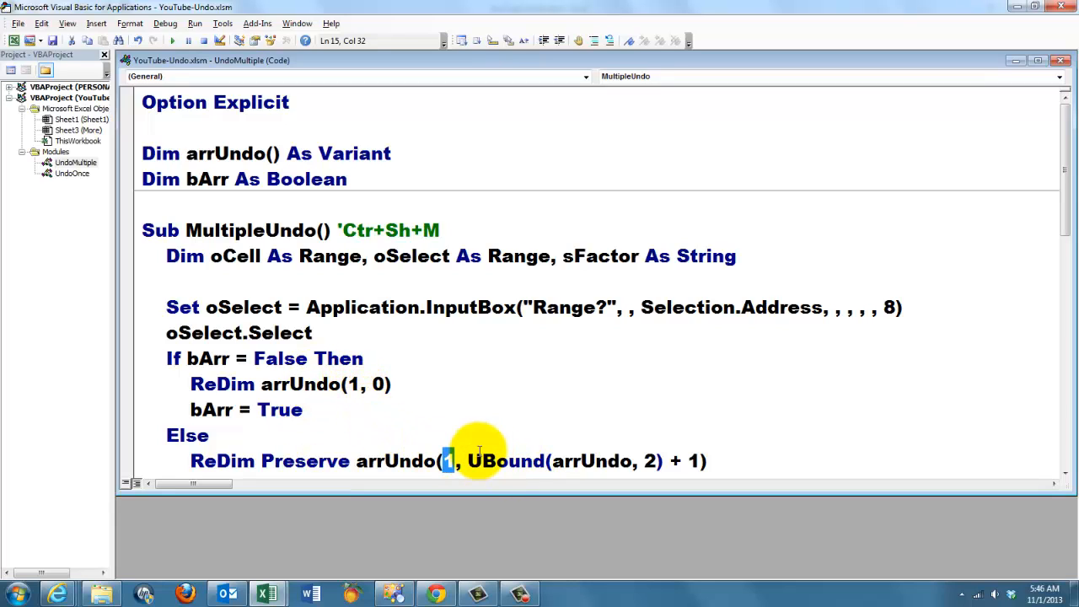
{"action": "mouse_move", "coordinate": [613, 462]}
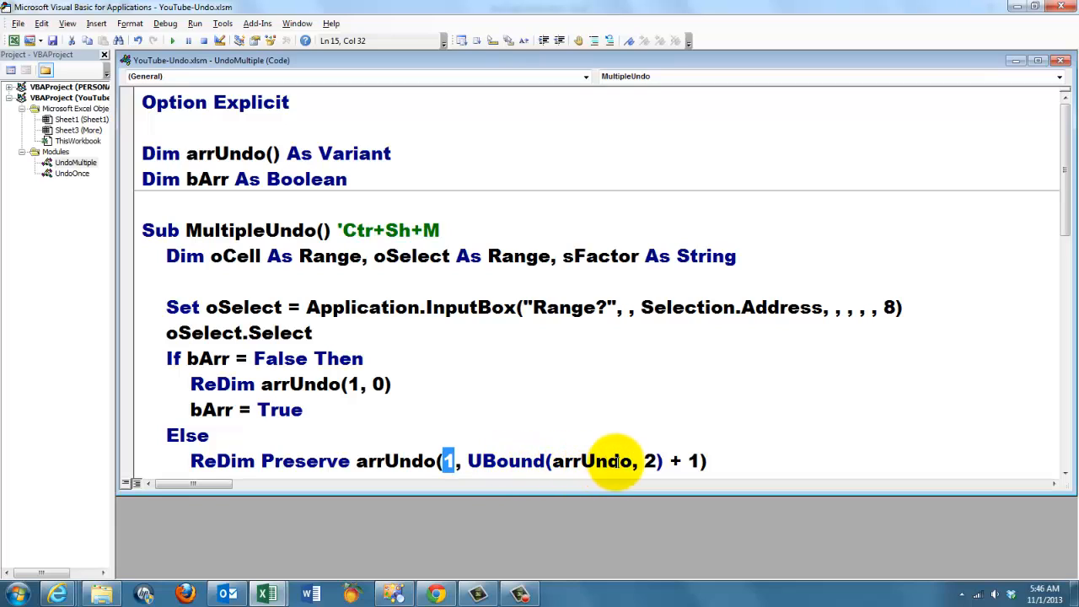
{"action": "mouse_move", "coordinate": [627, 462]}
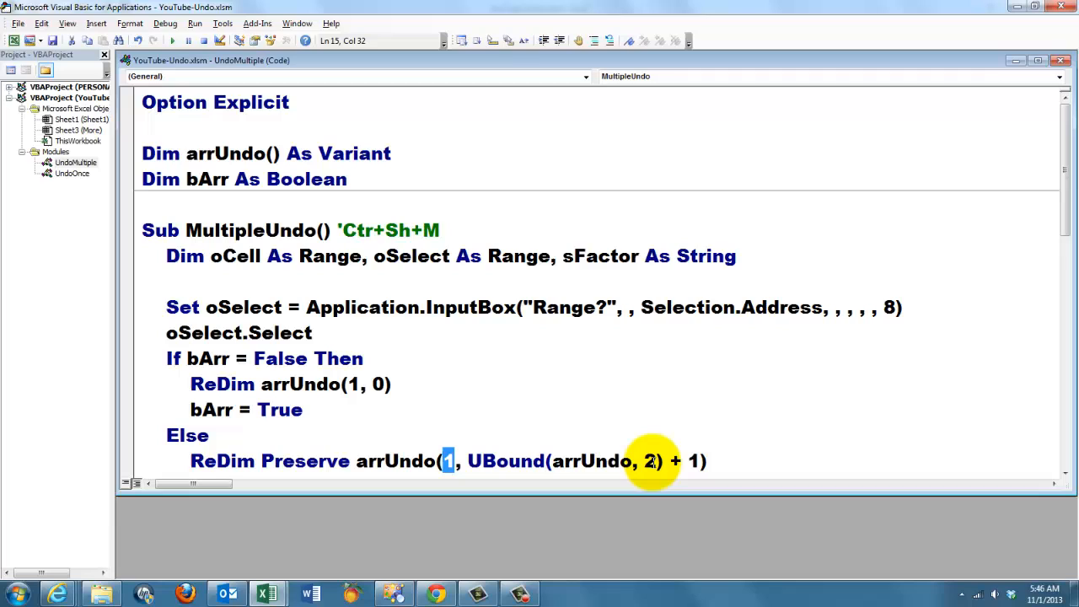
{"action": "mouse_move", "coordinate": [694, 462]}
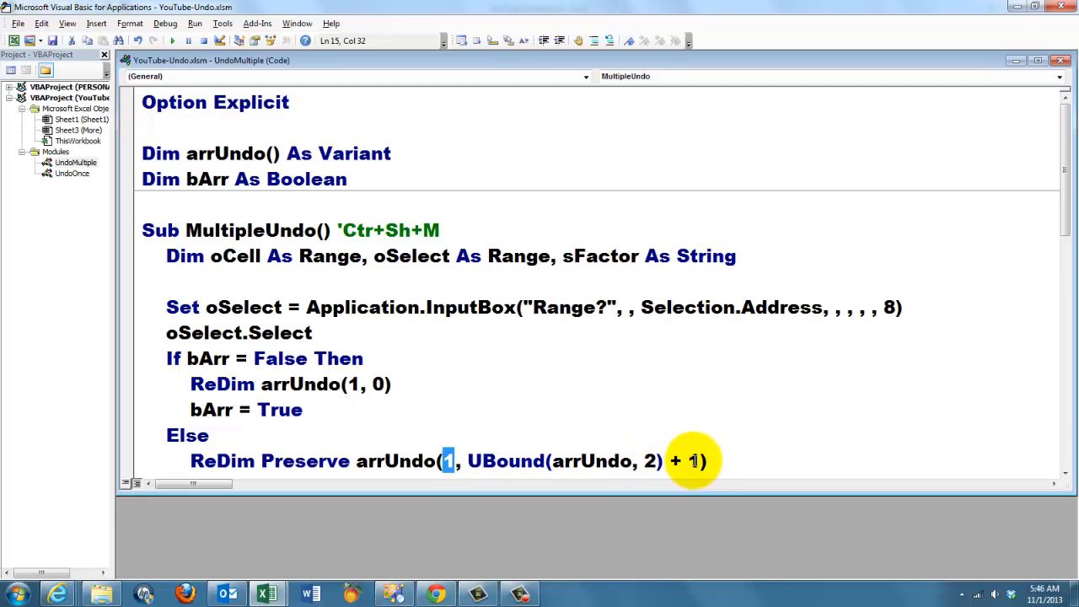
{"action": "mouse_move", "coordinate": [715, 406]}
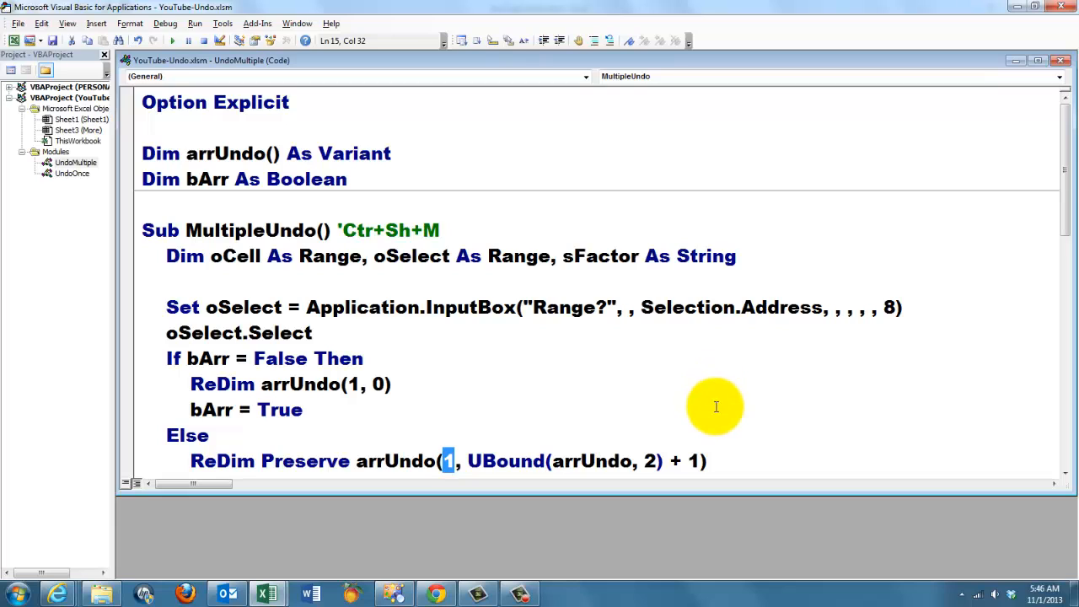
{"action": "mouse_move", "coordinate": [660, 495]}
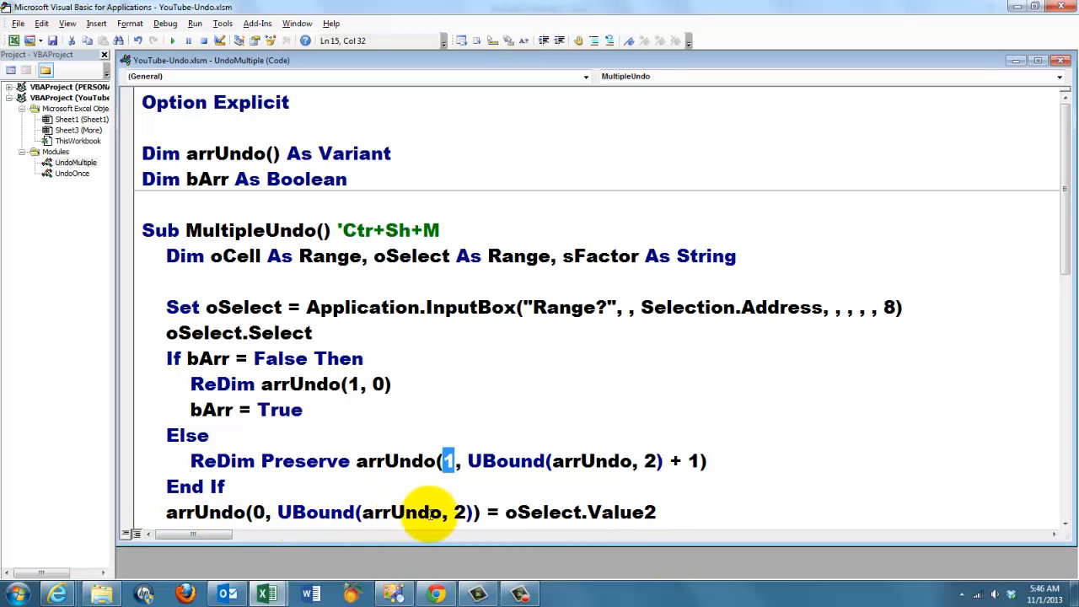
{"action": "mouse_move", "coordinate": [563, 541]}
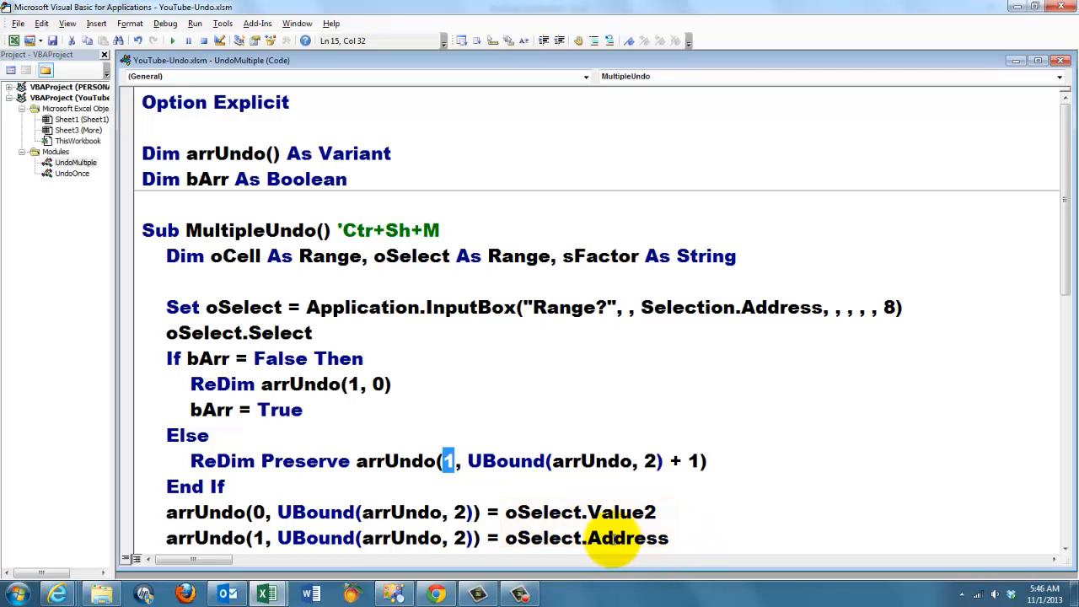
{"action": "mouse_move", "coordinate": [839, 550]}
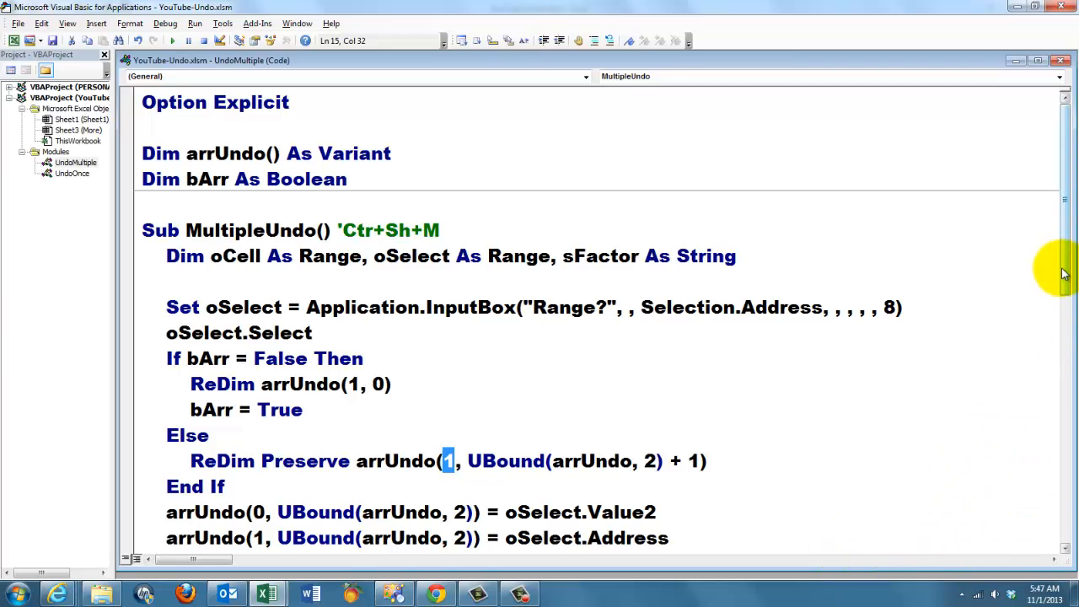
{"action": "scroll", "scroll_direction": "down", "scroll_amount": 3}
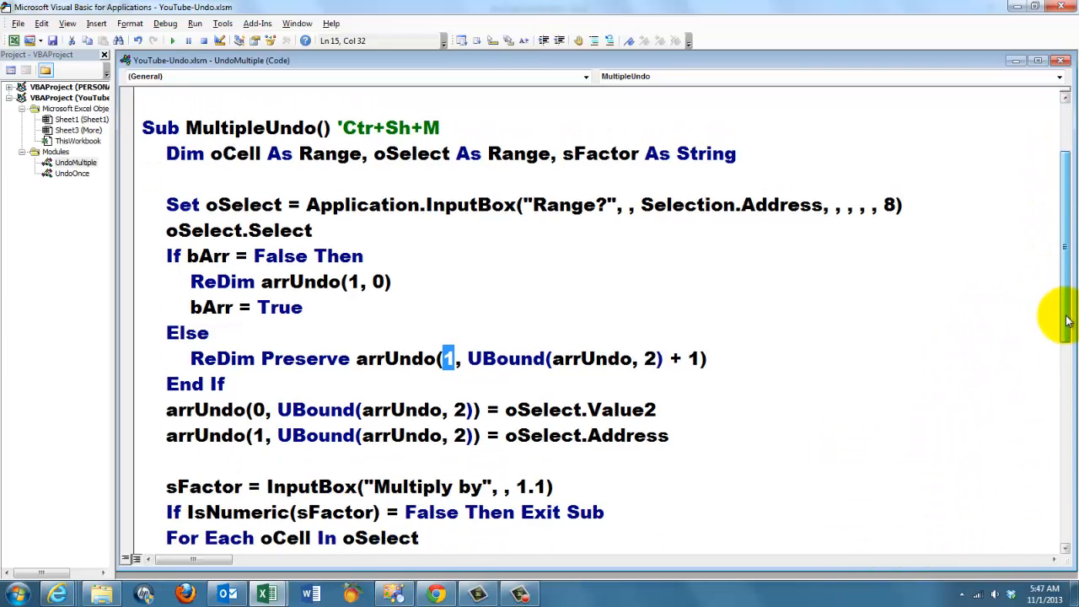
{"action": "scroll", "scroll_direction": "up", "scroll_amount": 3}
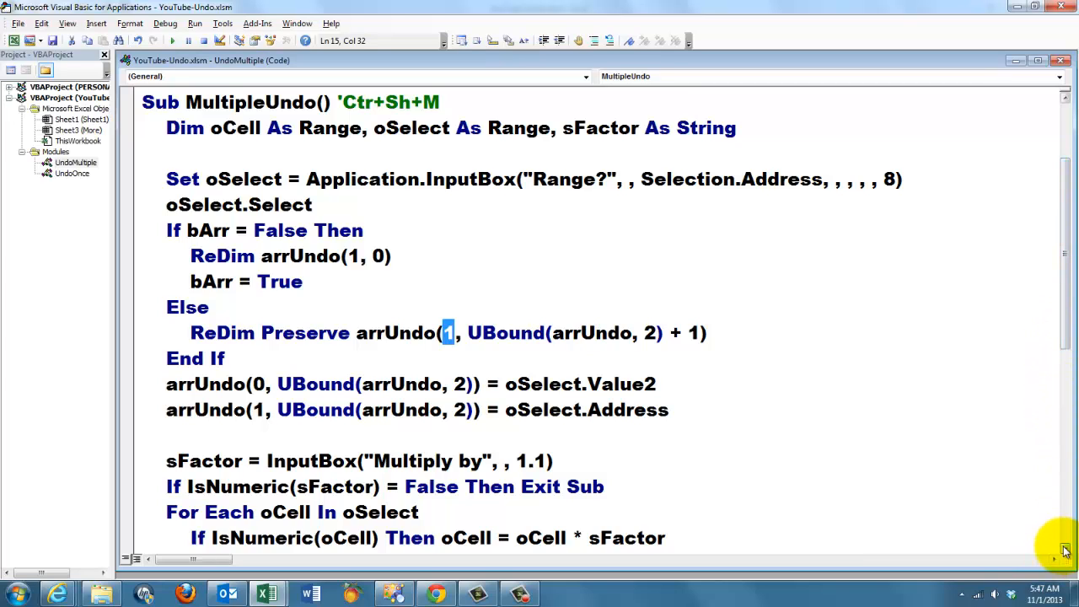
{"action": "scroll", "scroll_direction": "down", "scroll_amount": 3}
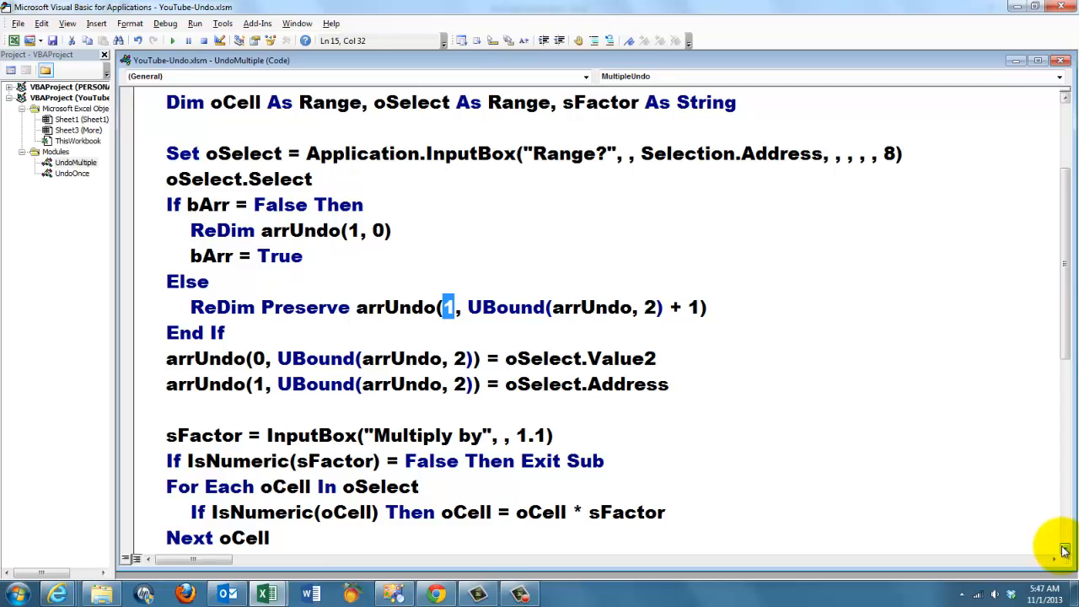
{"action": "scroll", "scroll_direction": "down", "scroll_amount": 3}
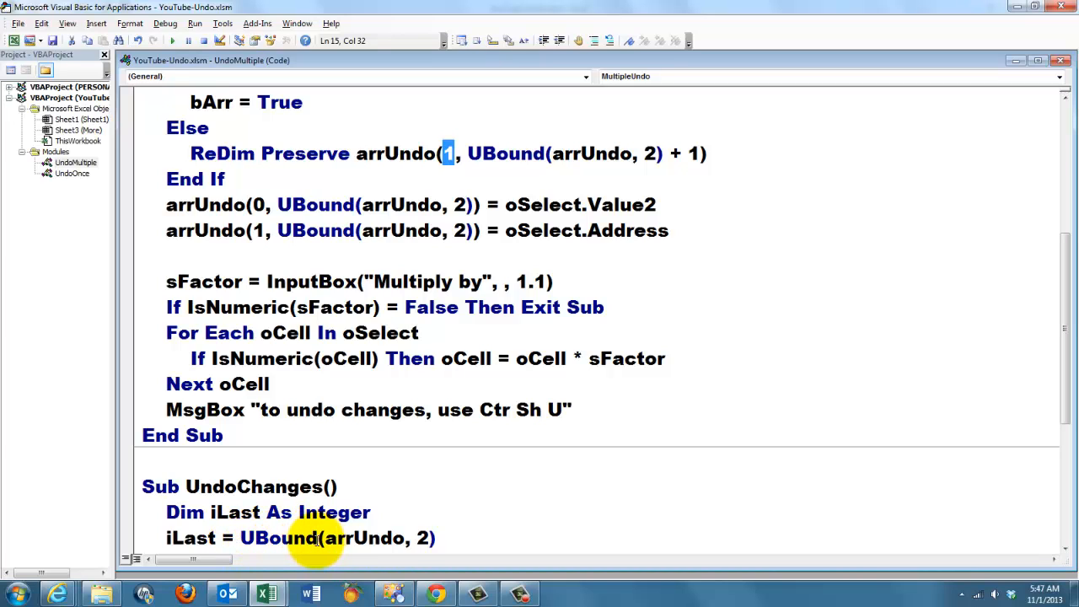
{"action": "mouse_move", "coordinate": [836, 563]}
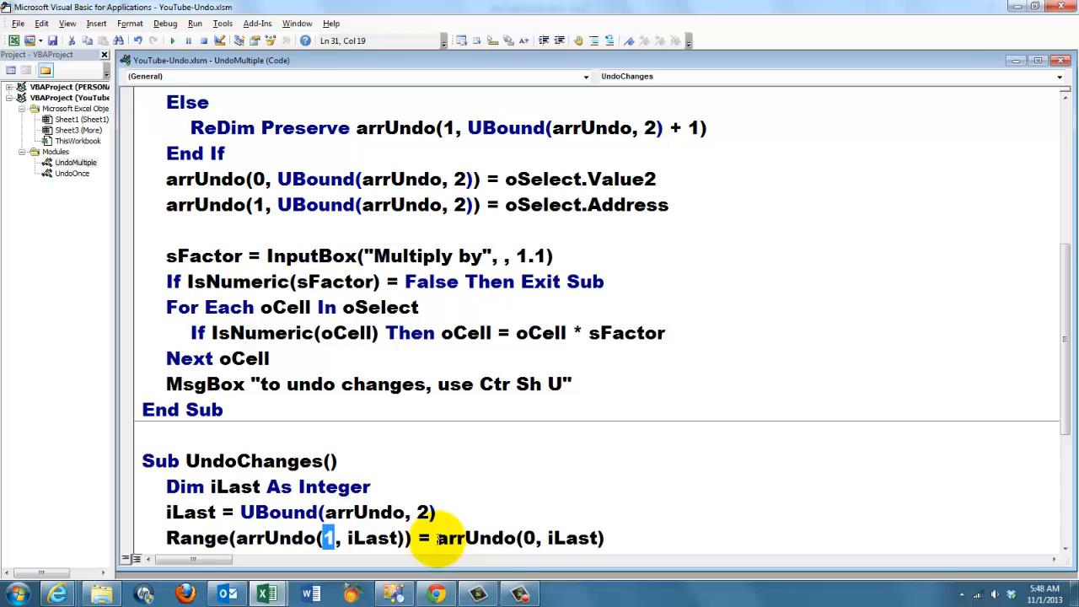
{"action": "mouse_move", "coordinate": [536, 538]}
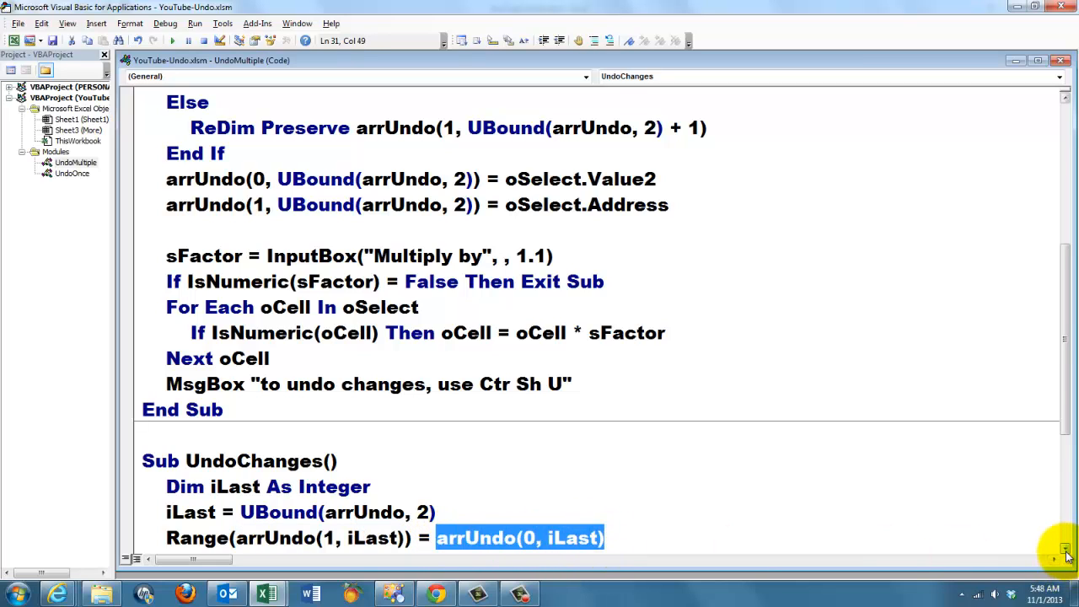
{"action": "scroll", "scroll_direction": "down", "scroll_amount": 3}
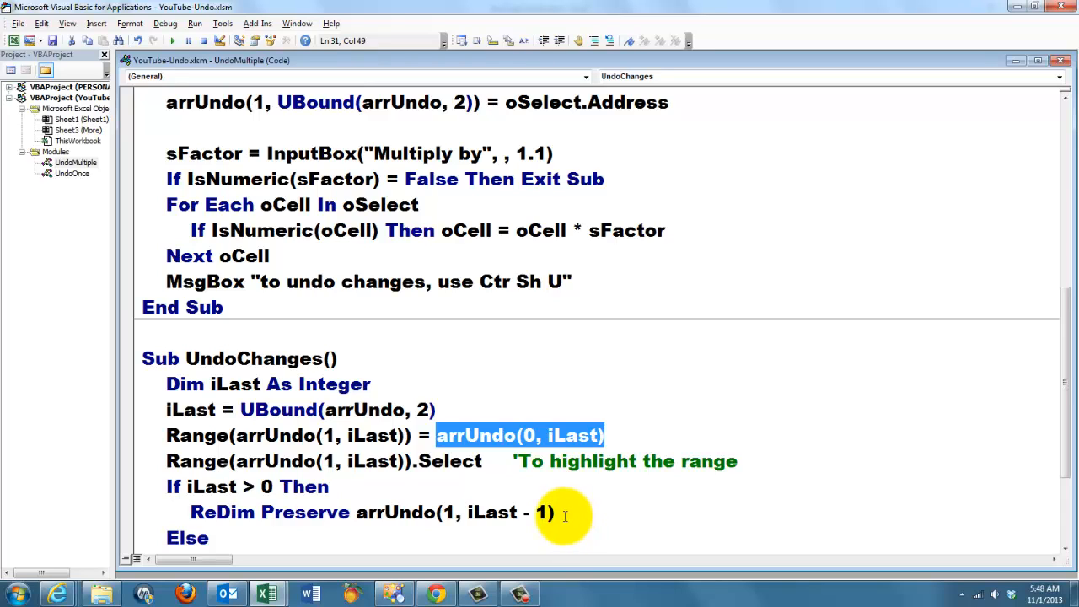
{"action": "mouse_move", "coordinate": [1001, 538]}
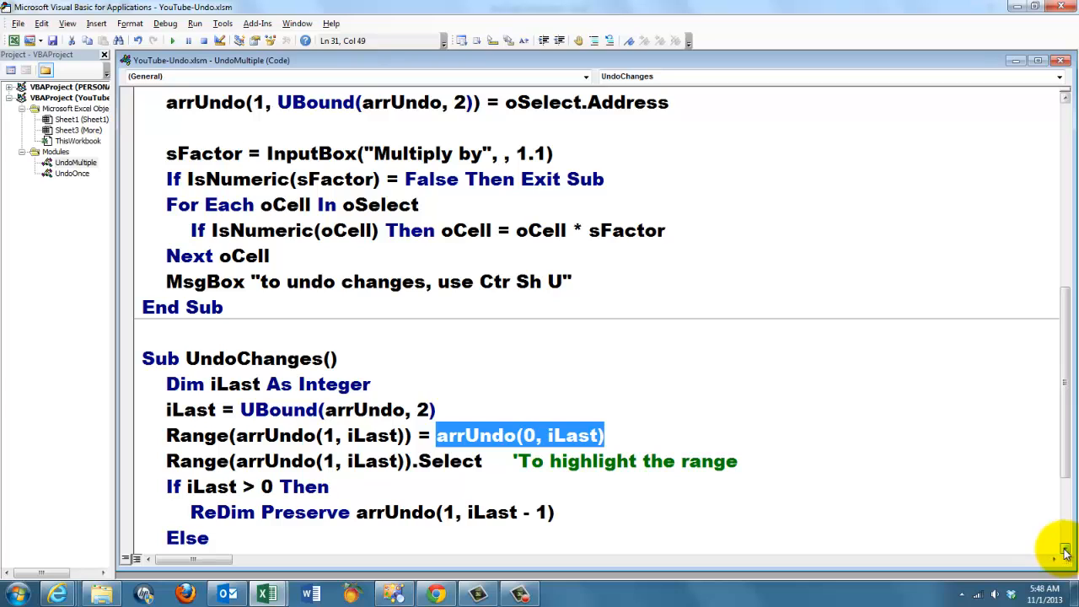
{"action": "scroll", "scroll_direction": "down", "scroll_amount": 3}
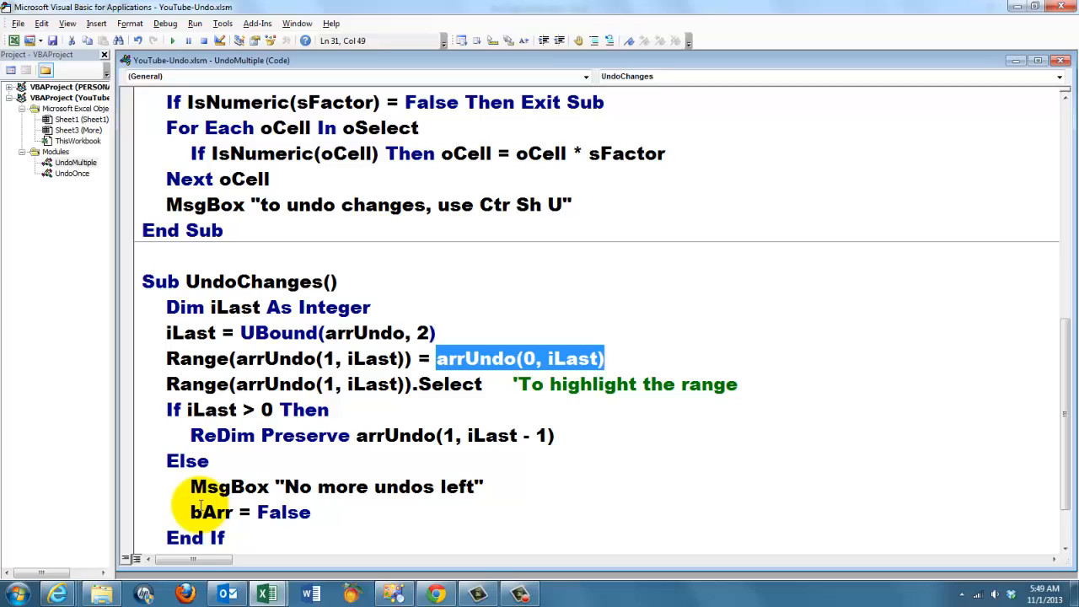
{"action": "double_click", "coordinate": [249, 512]}
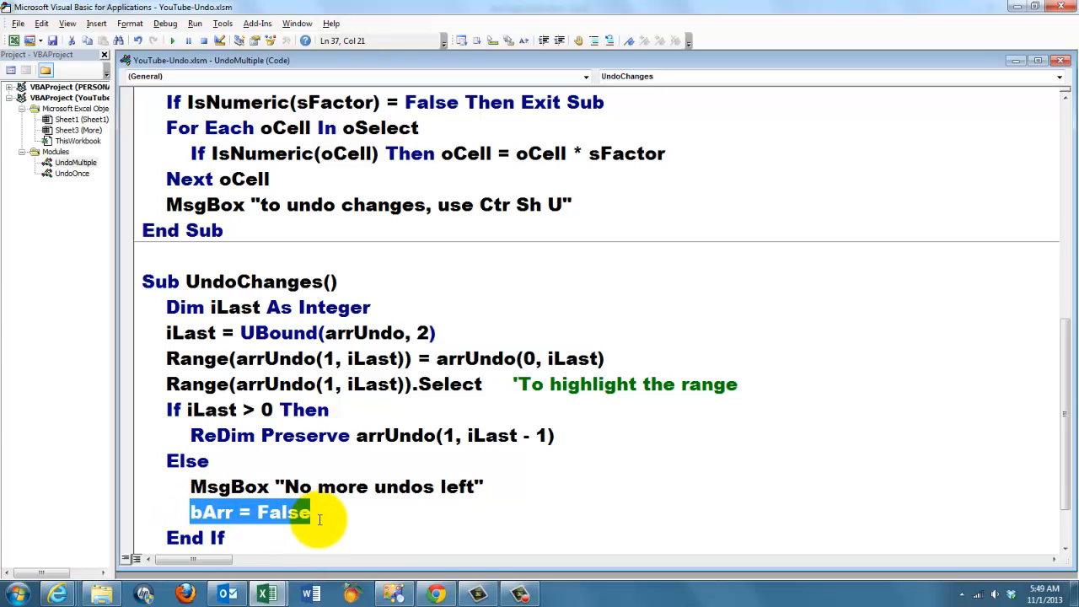
{"action": "mouse_move", "coordinate": [1068, 486]}
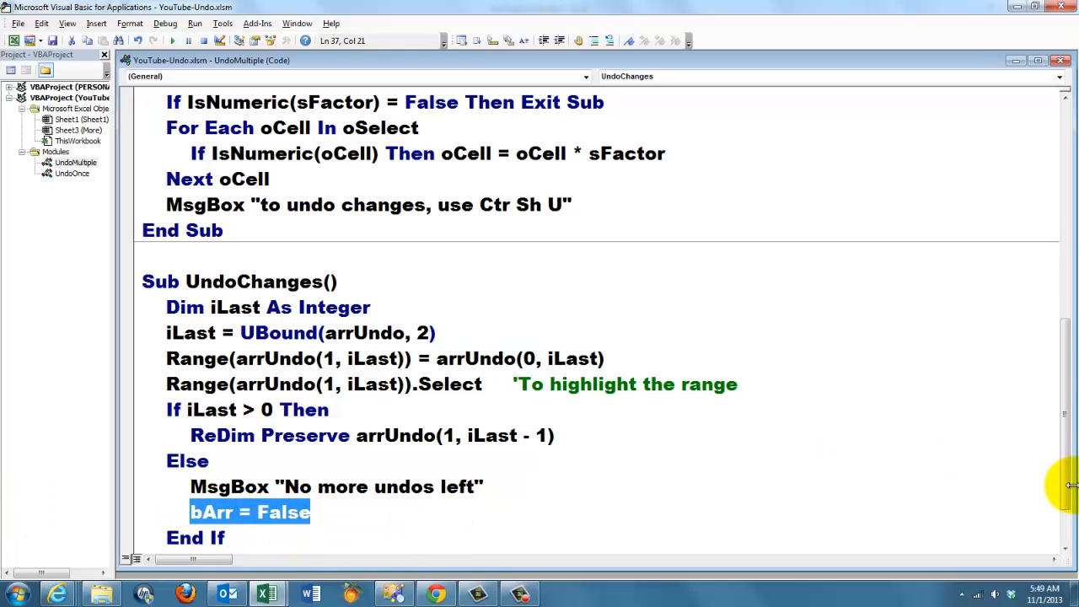
{"action": "scroll", "scroll_direction": "up", "scroll_amount": 3}
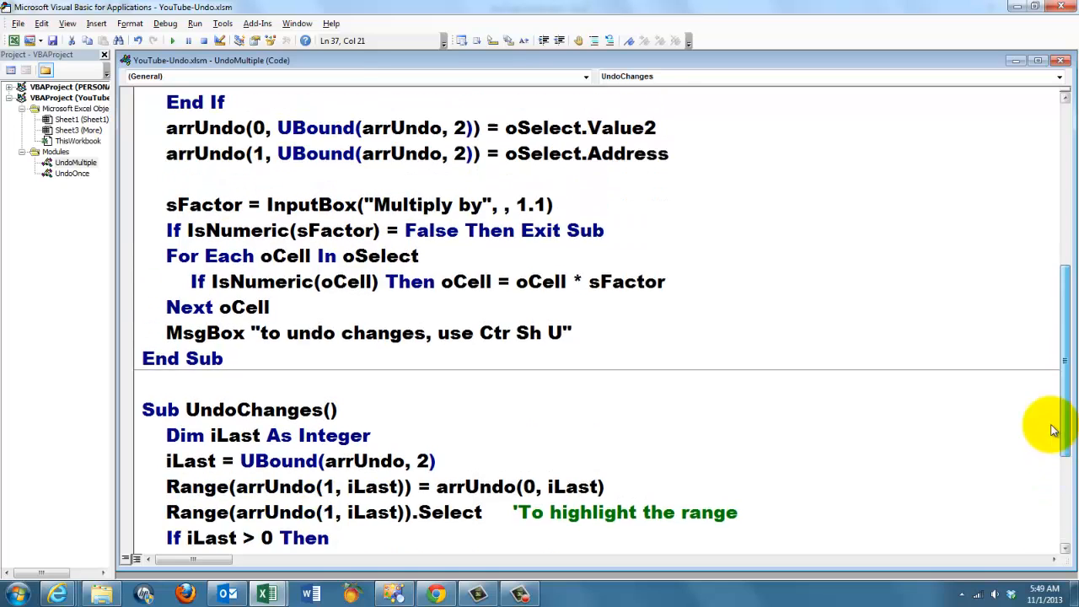
{"action": "scroll", "scroll_direction": "up", "scroll_amount": 3}
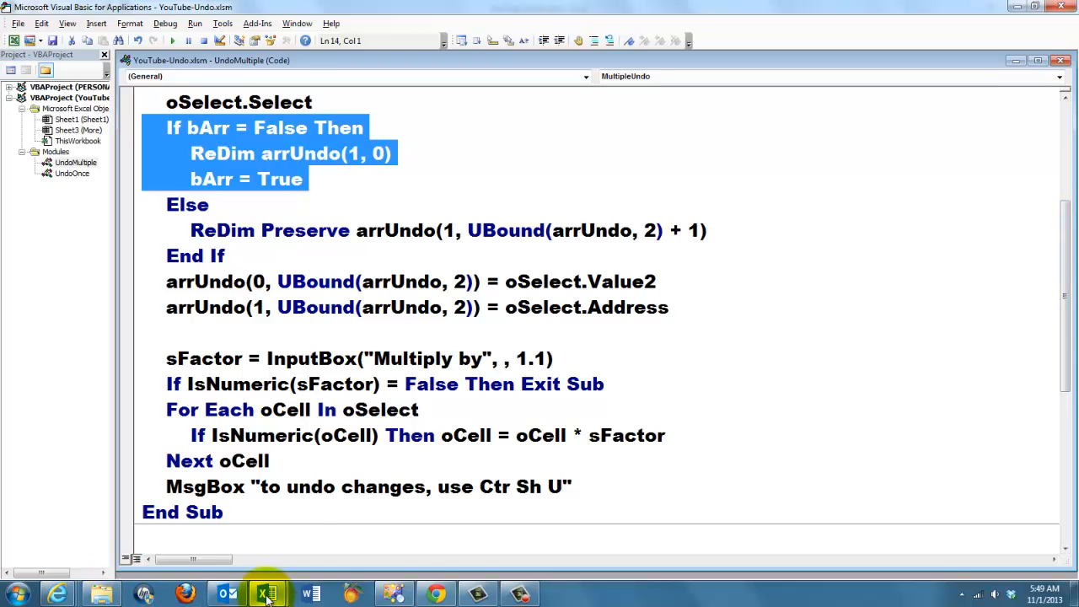
Step: Run the Ctrl+Shift+M macro on D2:D4 with factor 1.1 back in the workbook
{"action": "left_click", "coordinate": [266, 593]}
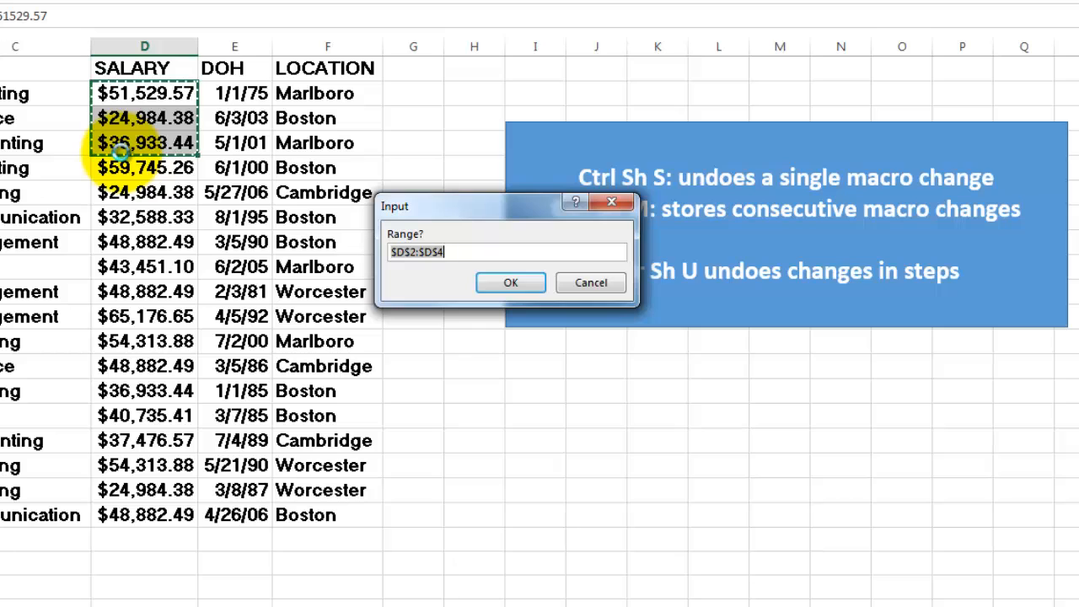
{"action": "left_click", "coordinate": [509, 283]}
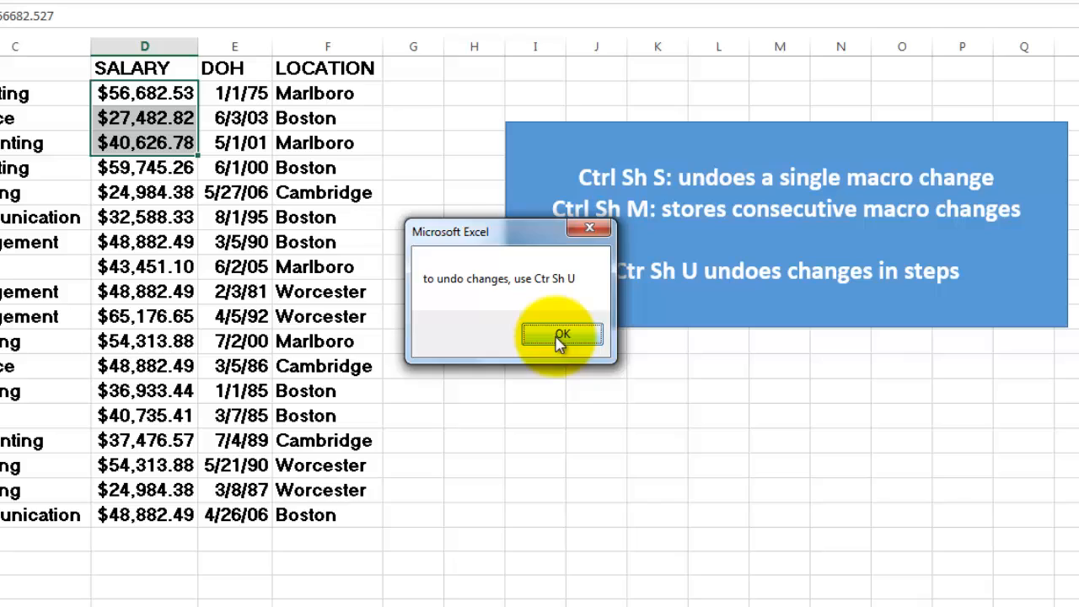
{"action": "left_click", "coordinate": [562, 334]}
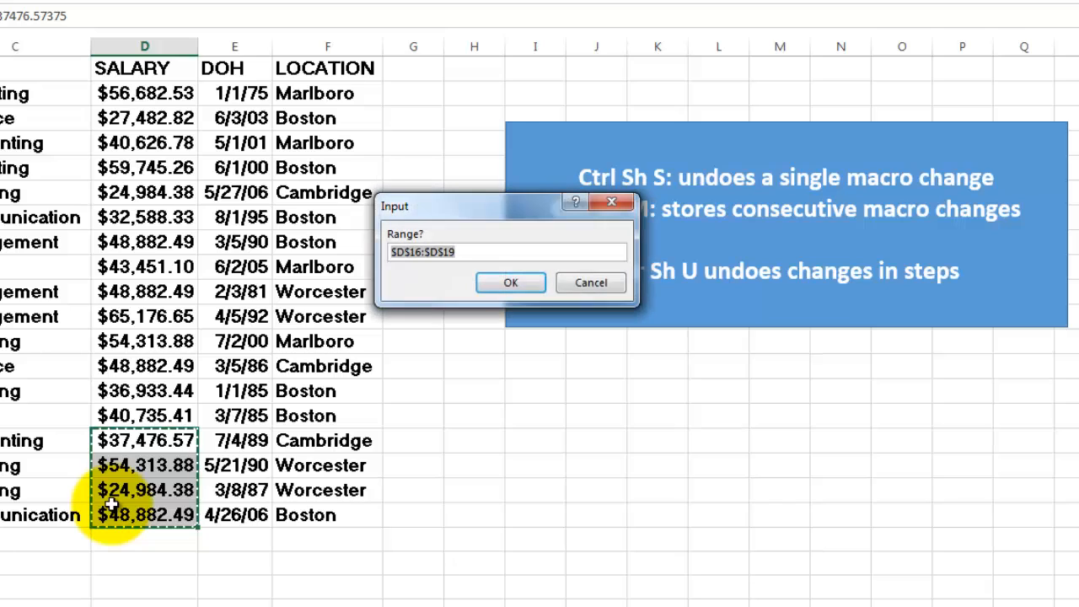
Step: Multiply D16:D19 by 1.1, then undo with Ctrl+Shift+U until 'No more undos left'
{"action": "left_click", "coordinate": [509, 283]}
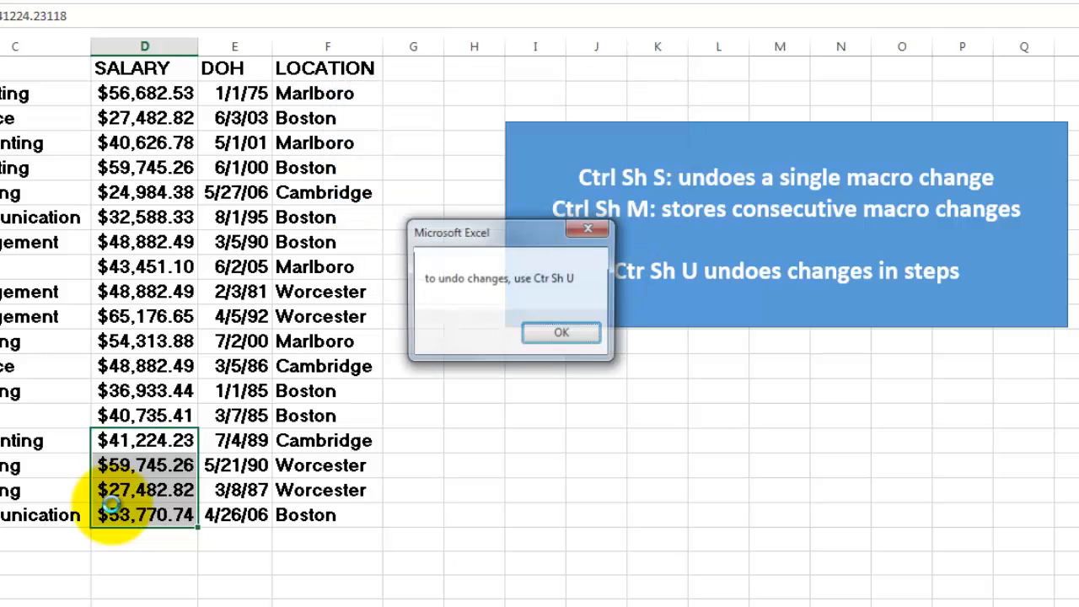
{"action": "left_click", "coordinate": [560, 330]}
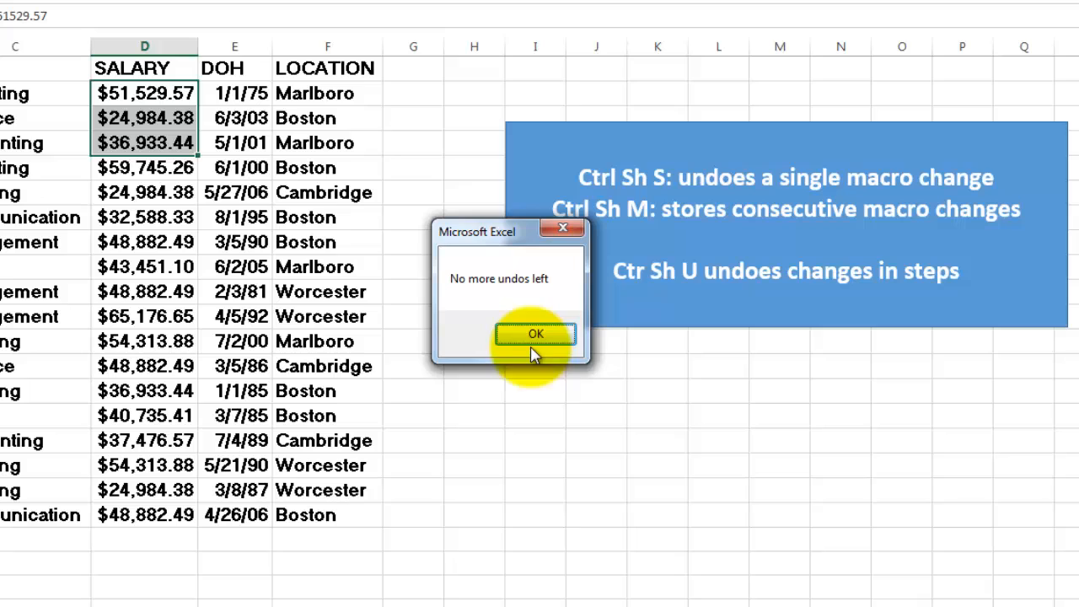
{"action": "left_click", "coordinate": [536, 334]}
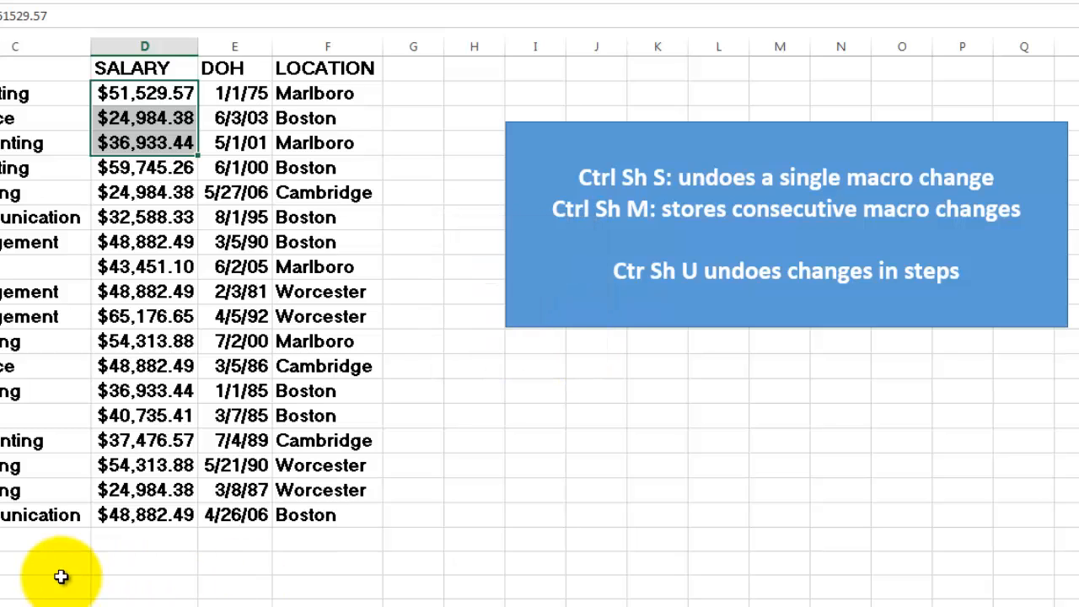
{"action": "mouse_move", "coordinate": [110, 290]}
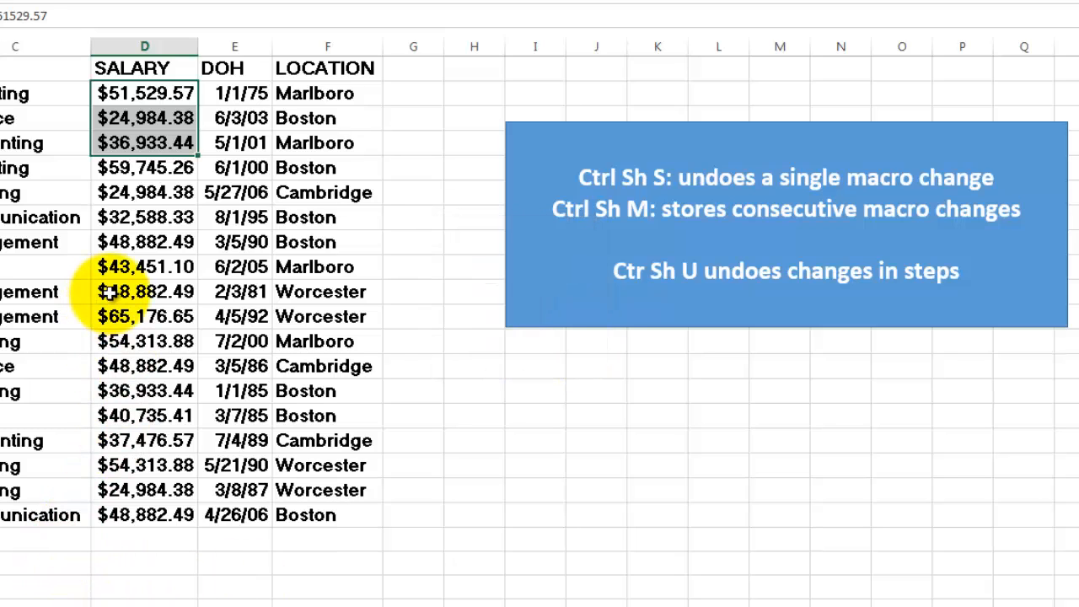
Step: Multiply the combined range $D$10:$D$11,$D$14:$D$15 by the default factor 1.1
{"action": "left_click", "coordinate": [143, 290]}
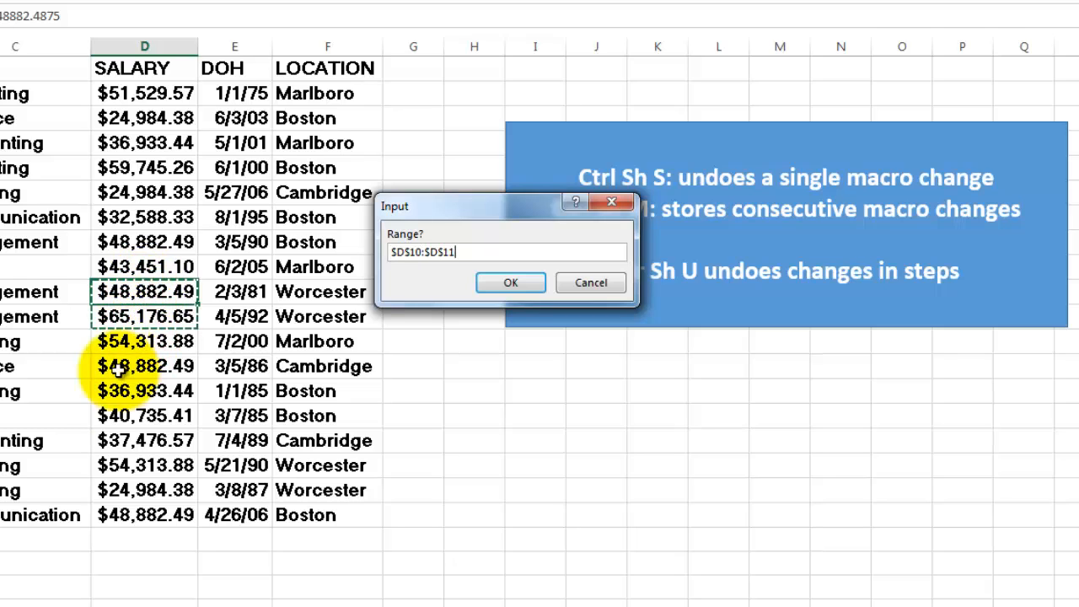
{"action": "type", "text": ",$D$14"}
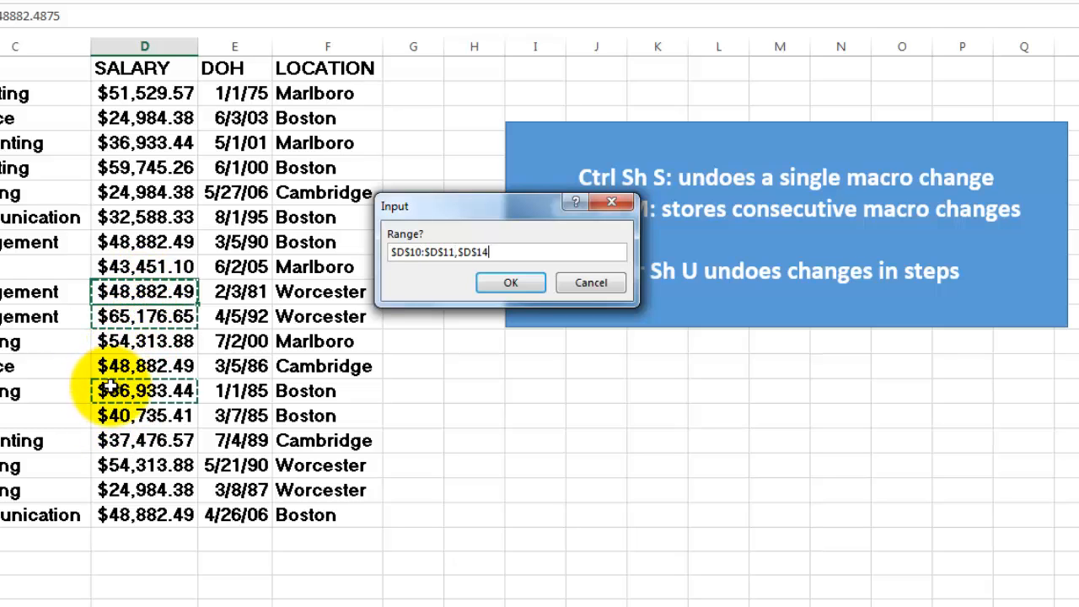
{"action": "type", "text": ":$D$15"}
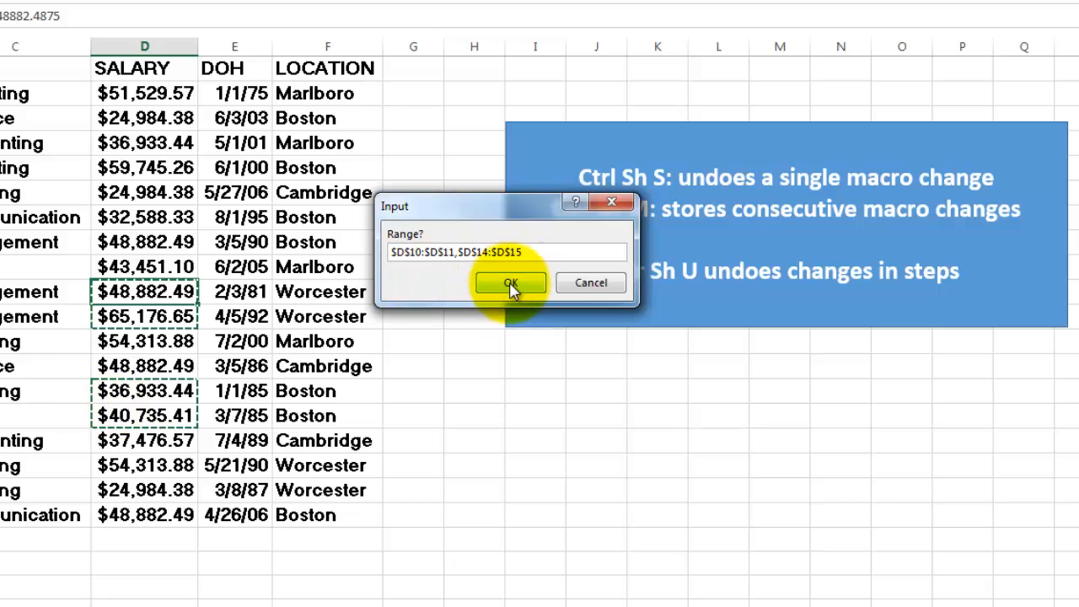
{"action": "left_click", "coordinate": [509, 283]}
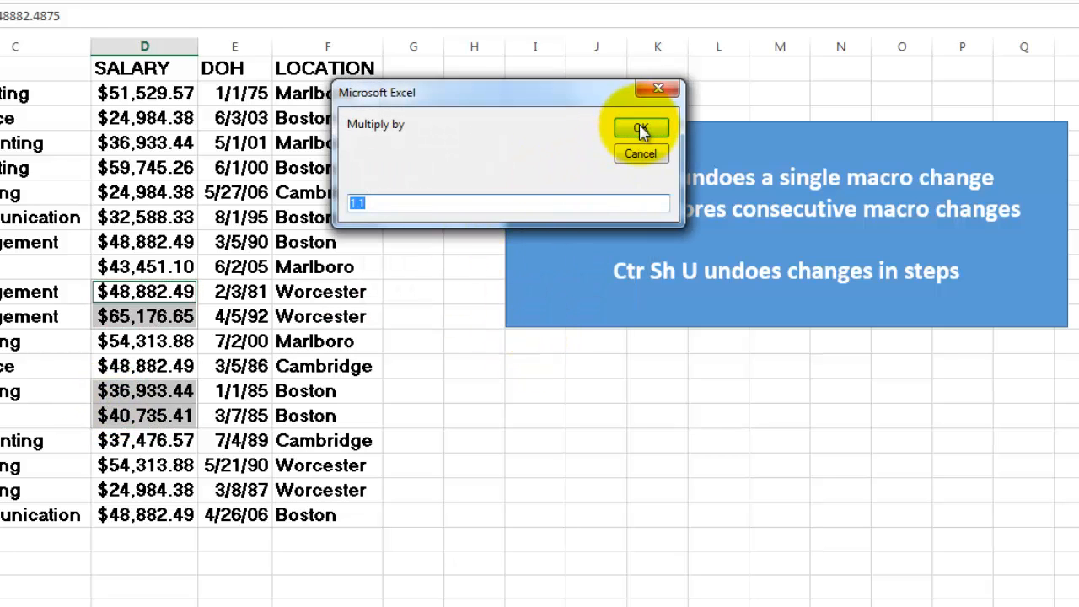
{"action": "left_click", "coordinate": [640, 128]}
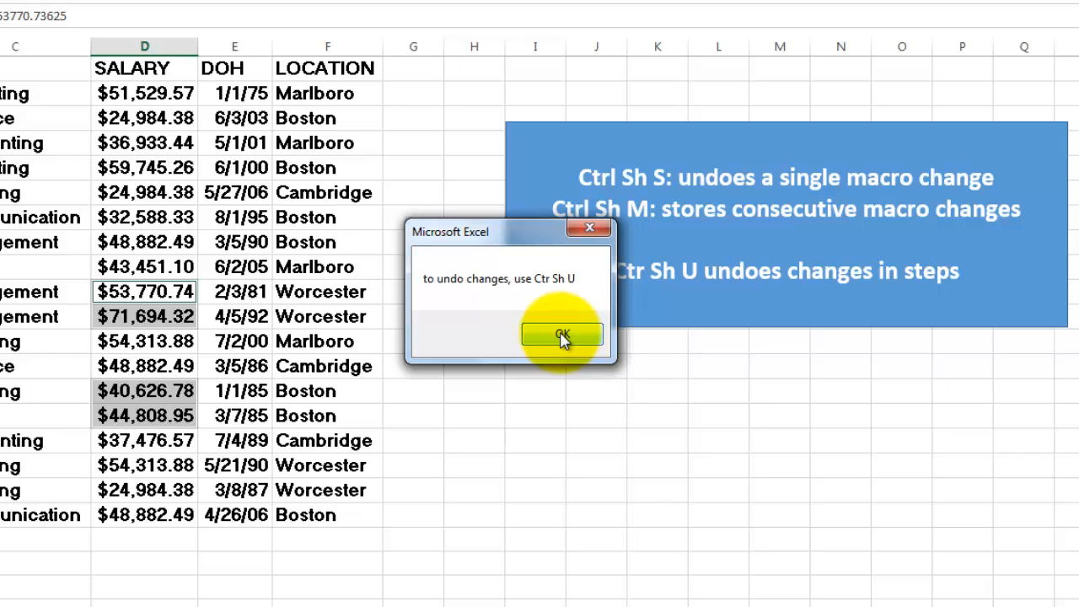
Step: Undo with Ctrl+Shift+U until the salaries read 48,882.49 and no undos remain
{"action": "left_click", "coordinate": [559, 334]}
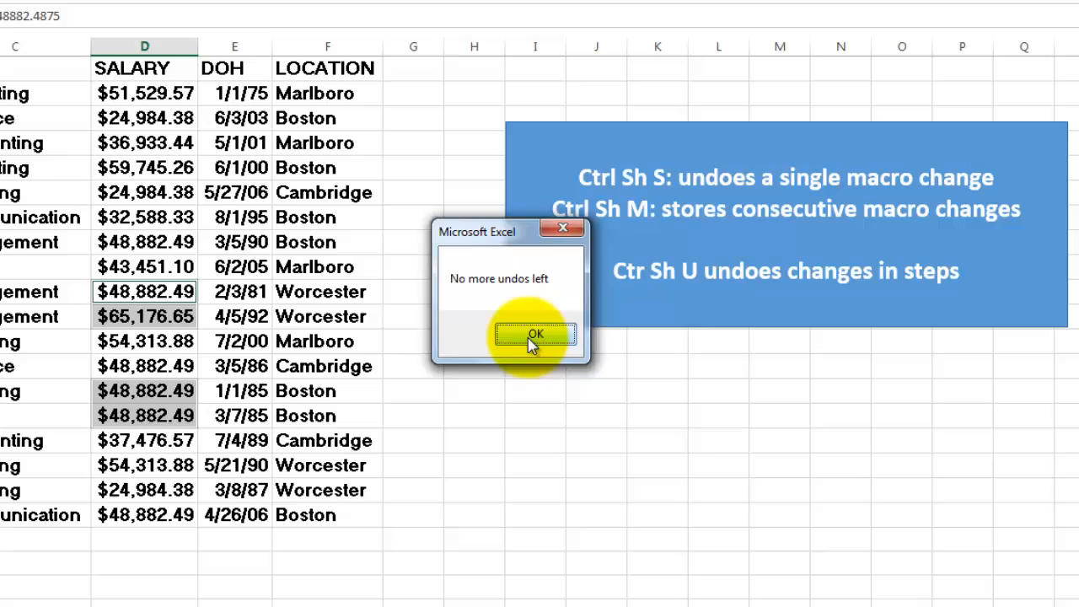
{"action": "left_click", "coordinate": [536, 334]}
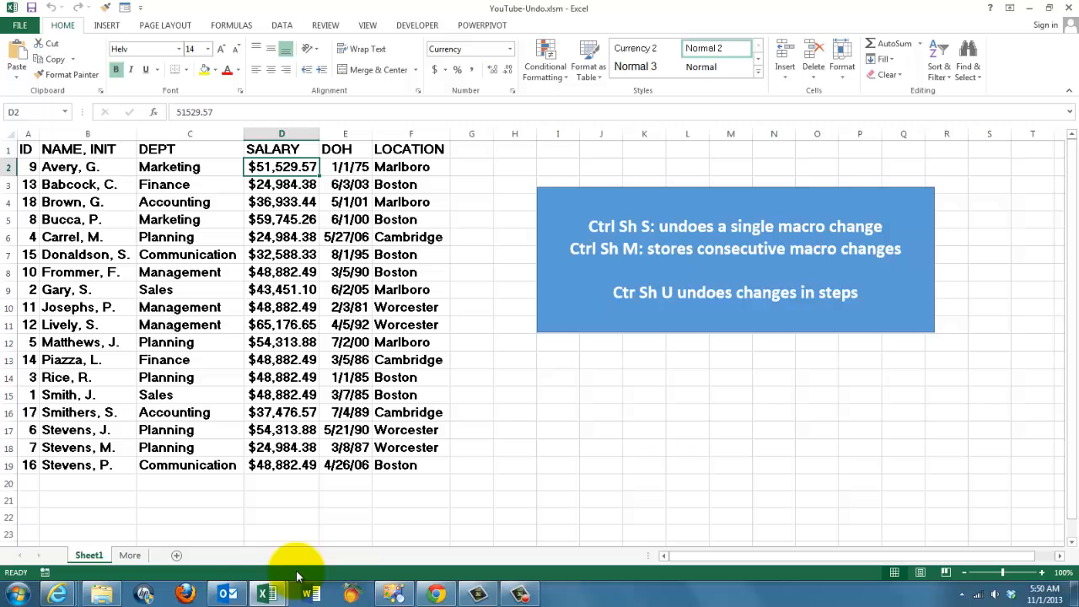
Step: Show the More sheet with the Excel book covers and genesispc.com address
{"action": "left_click", "coordinate": [130, 555]}
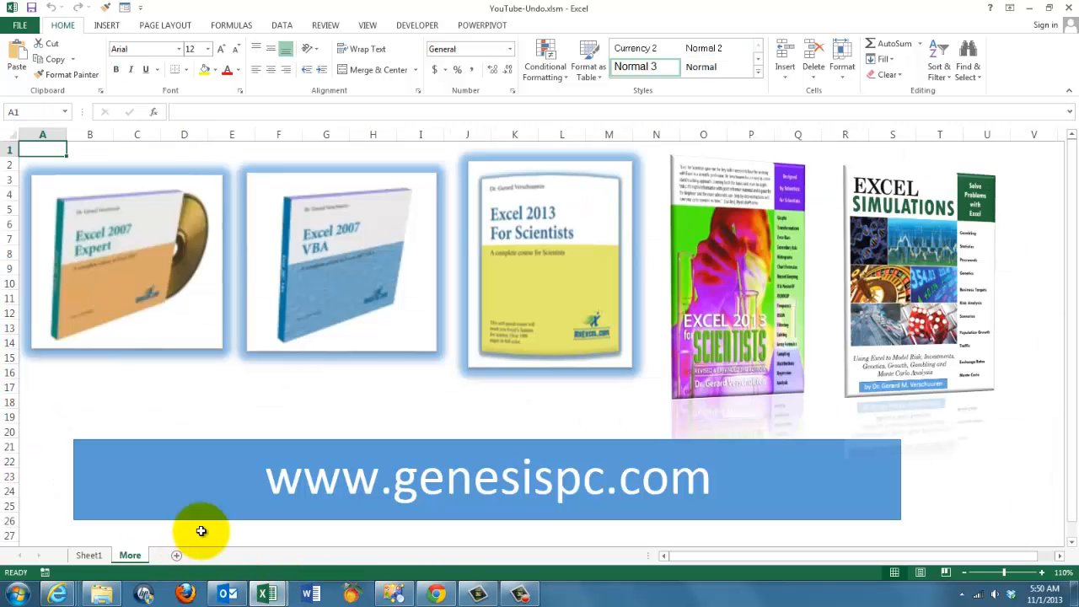
{"action": "mouse_move", "coordinate": [135, 295]}
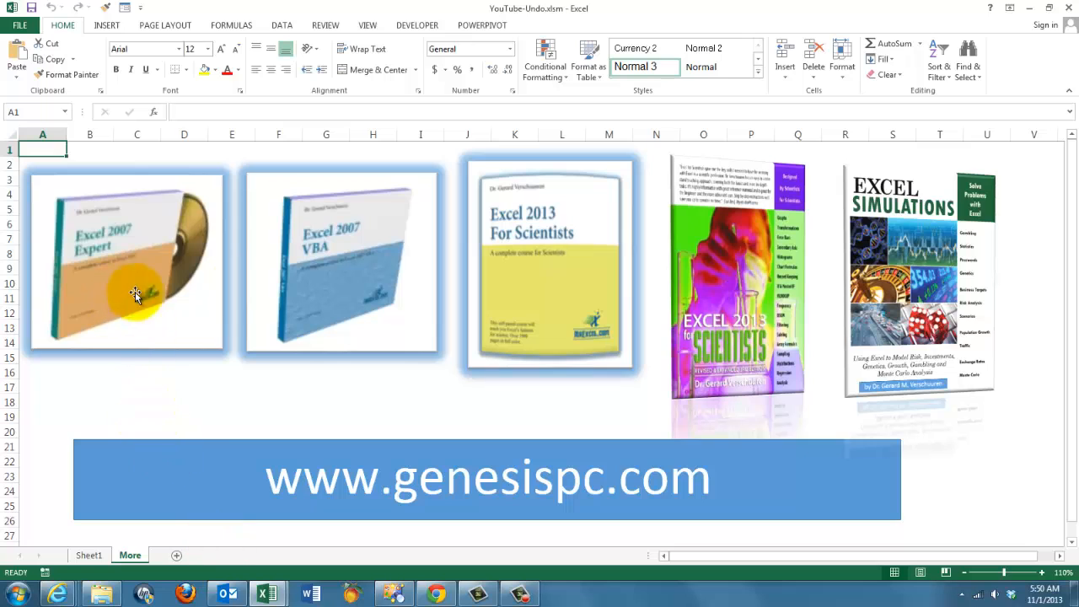
{"action": "mouse_move", "coordinate": [947, 280]}
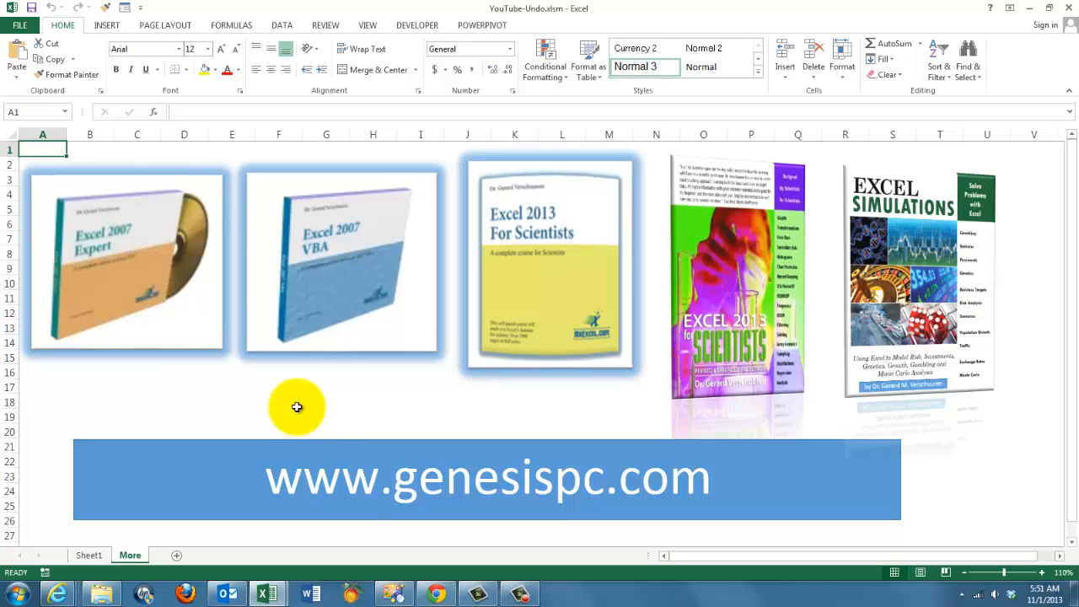
{"action": "mouse_move", "coordinate": [677, 485]}
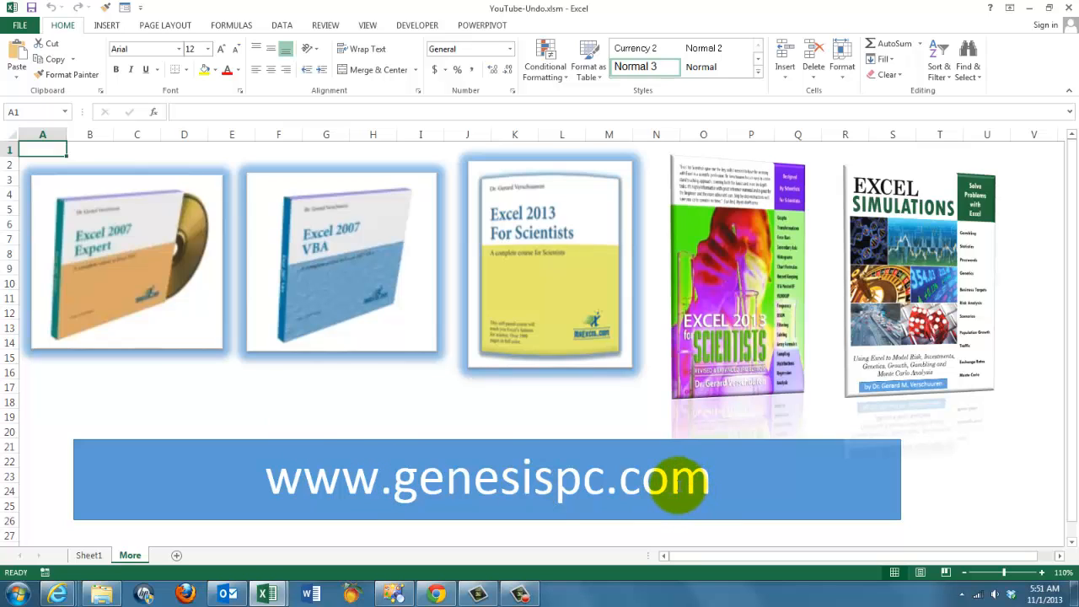